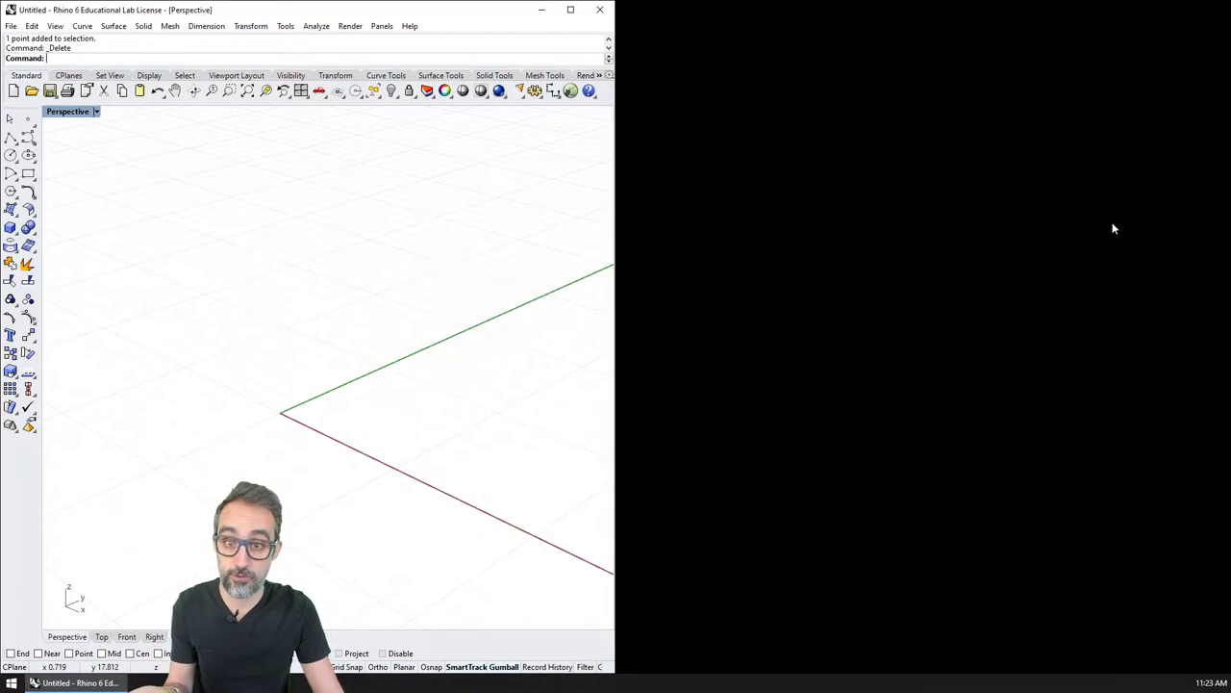
pyautogui.moveTo(426, 339)
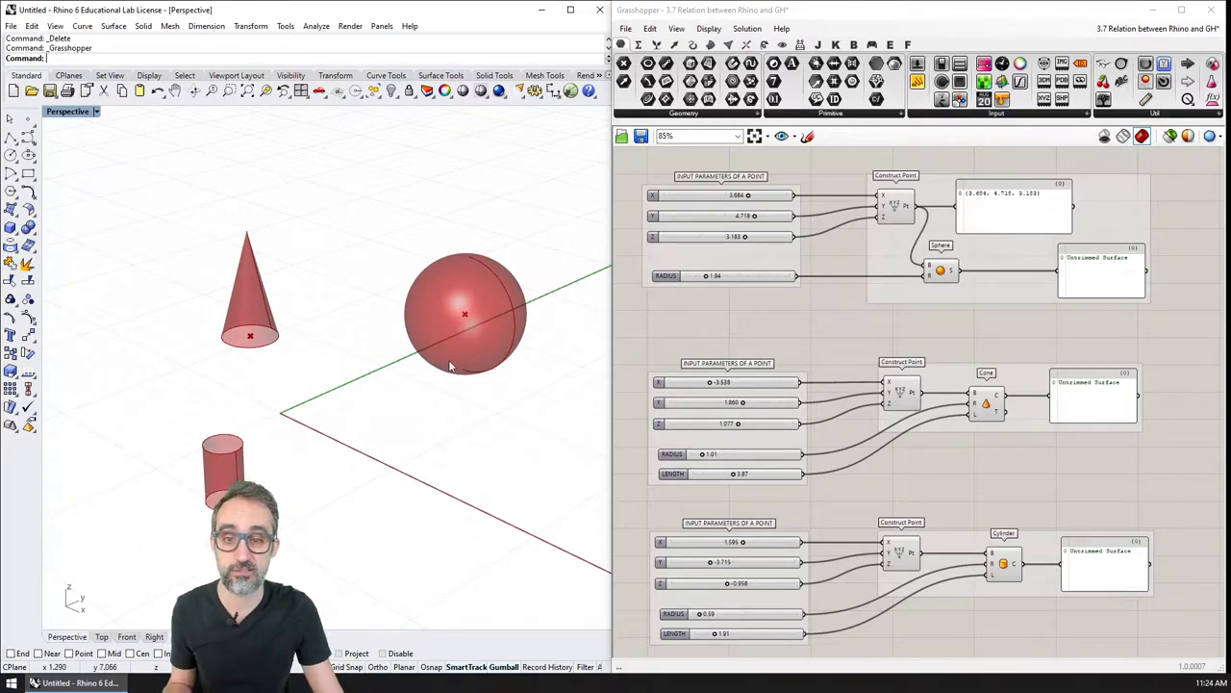
pyautogui.moveTo(488, 343)
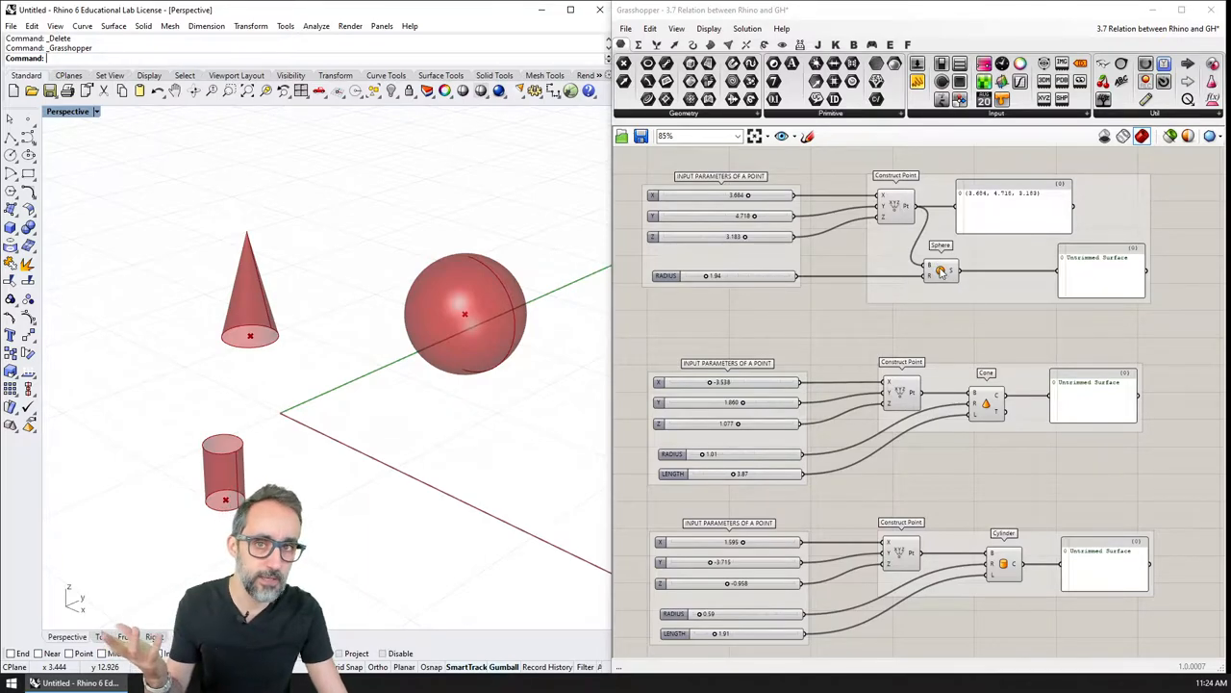
pyautogui.moveTo(941, 273)
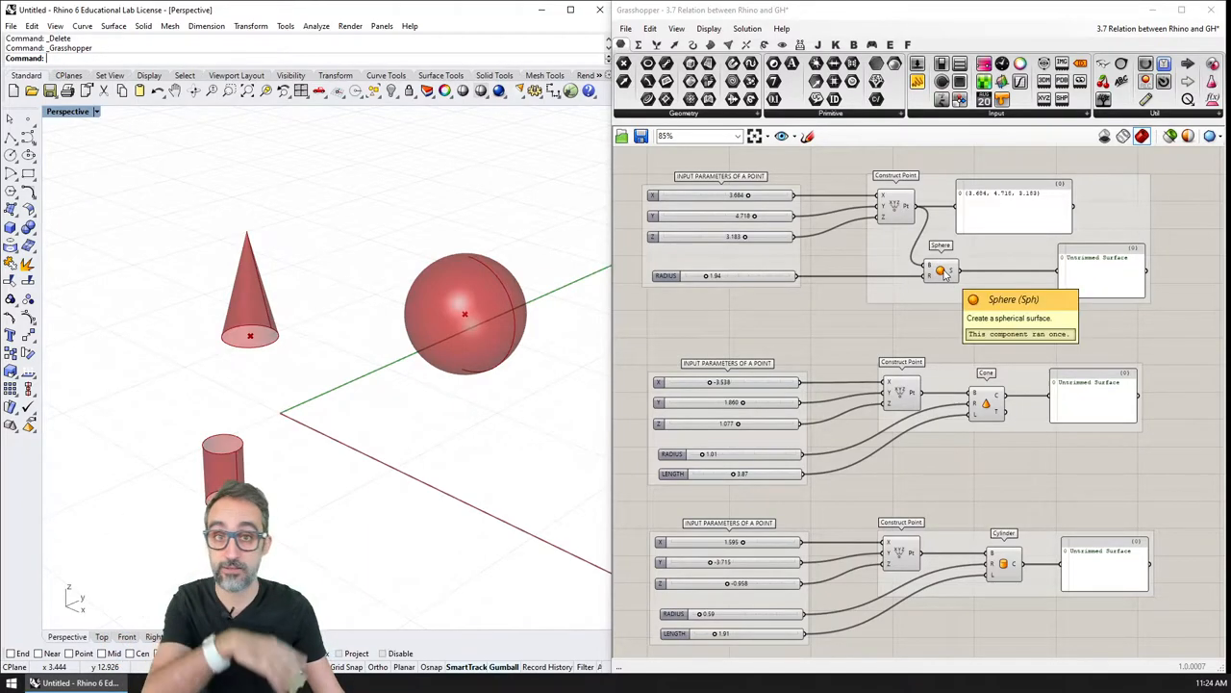
pyautogui.moveTo(952, 304)
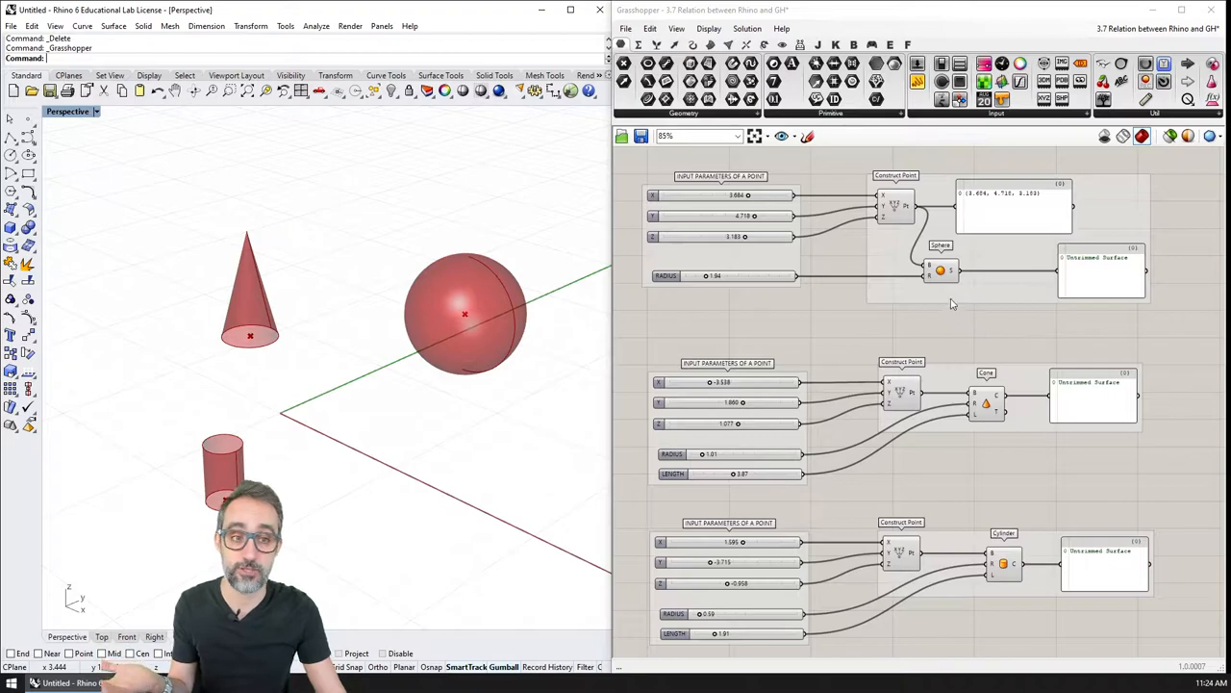
pyautogui.click(940, 270)
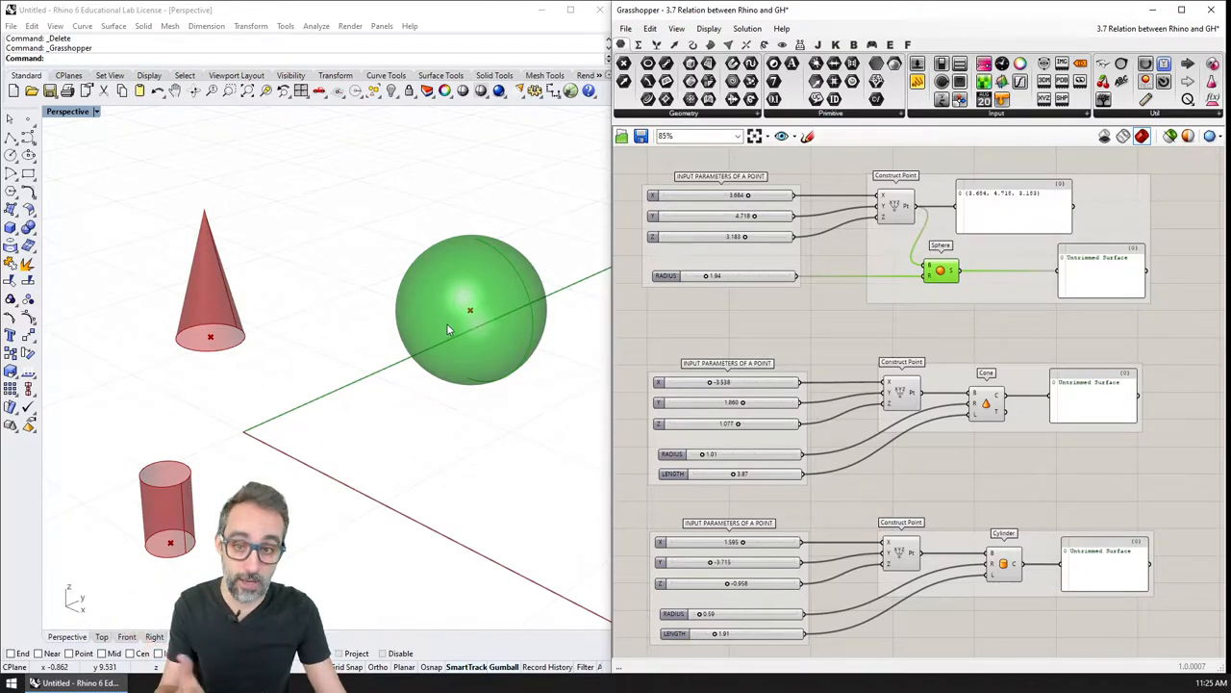
pyautogui.moveTo(941, 271)
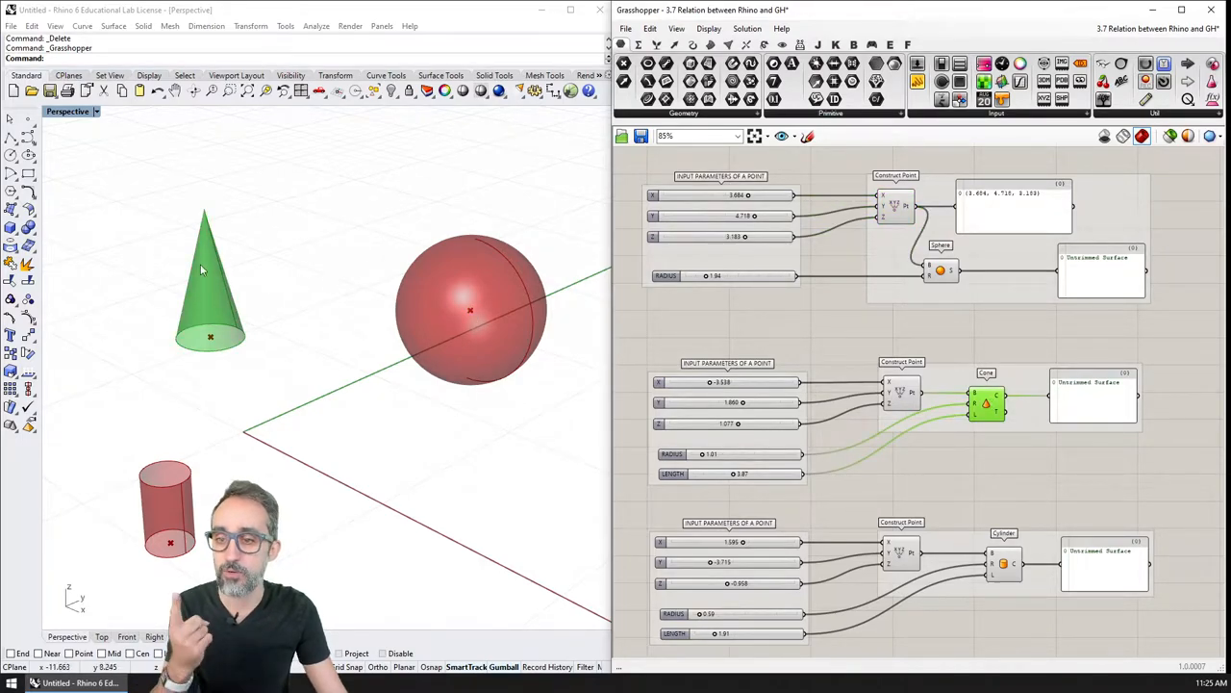
pyautogui.click(902, 392)
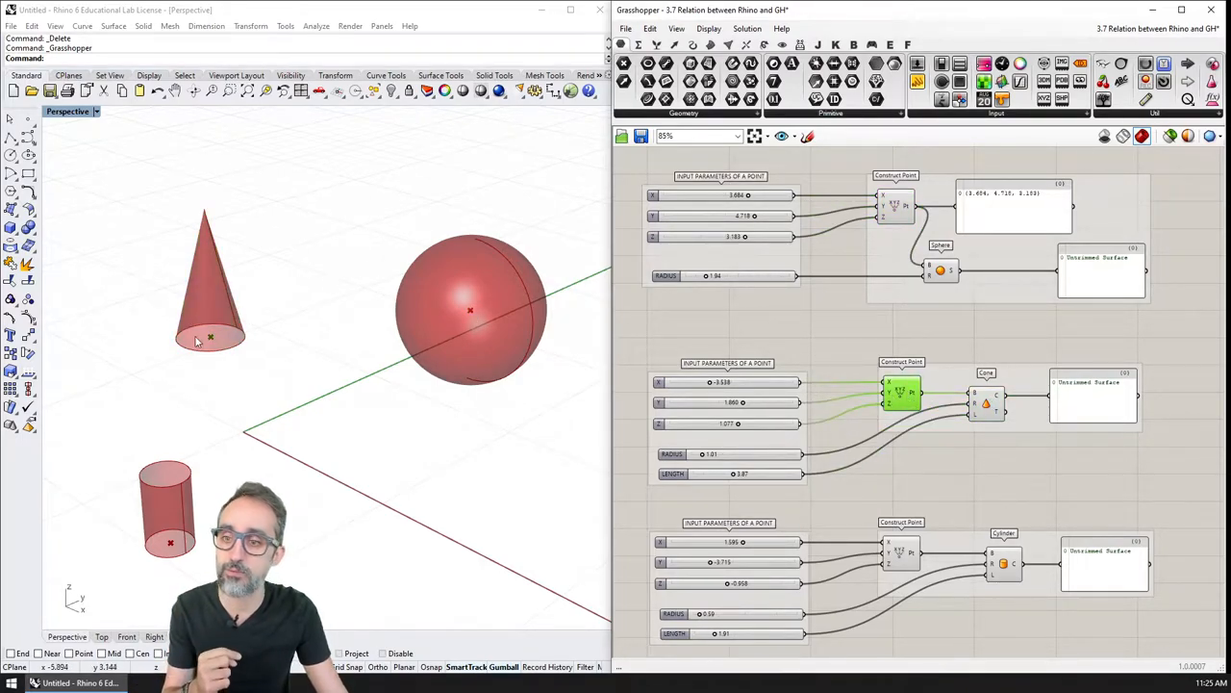
pyautogui.moveTo(229, 352)
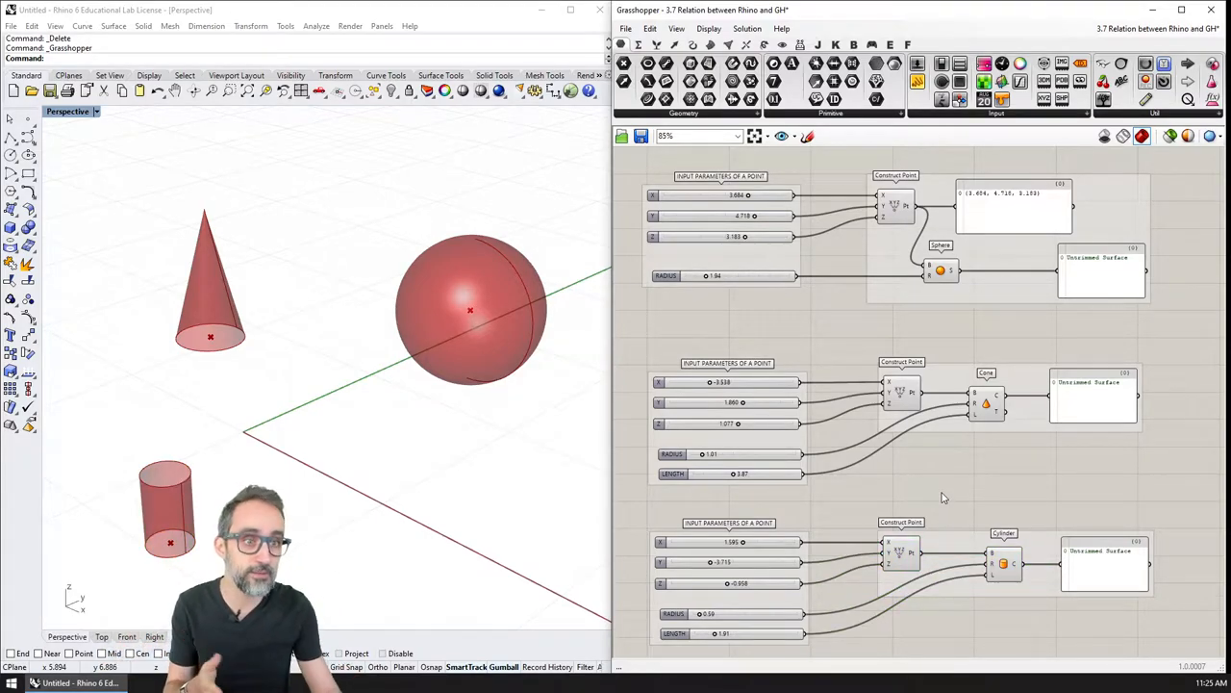
pyautogui.moveTo(1210, 136)
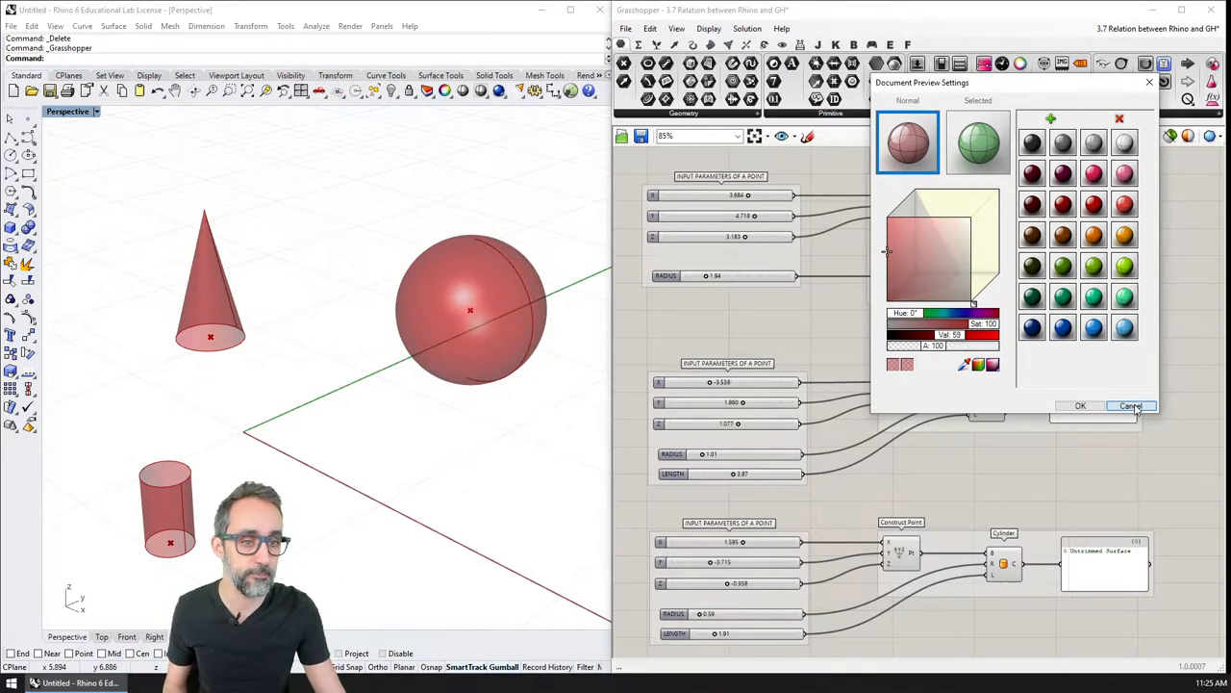
pyautogui.click(1130, 405)
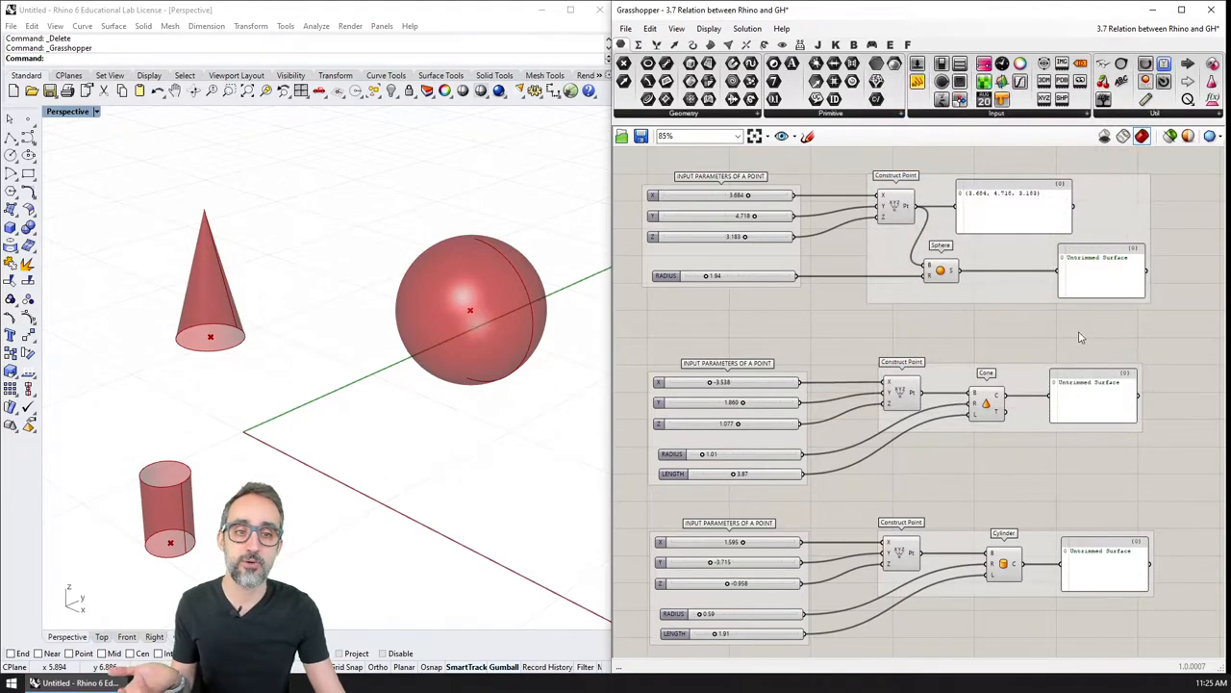
pyautogui.moveTo(950, 297)
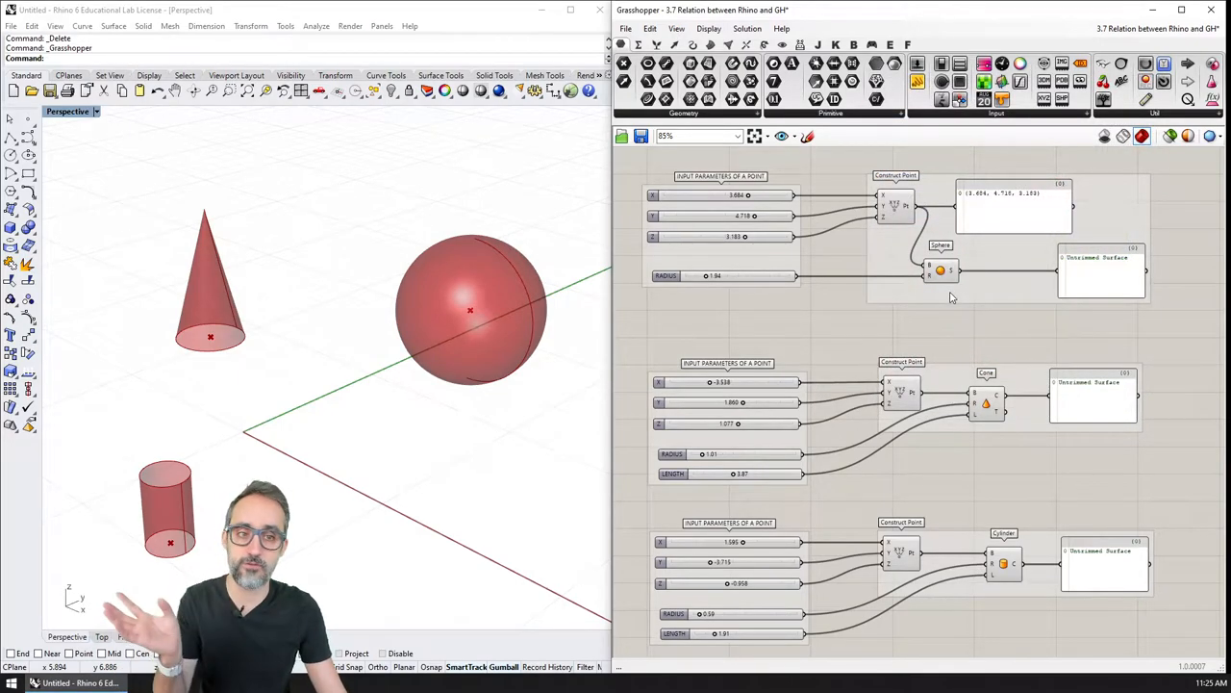
pyautogui.click(902, 392)
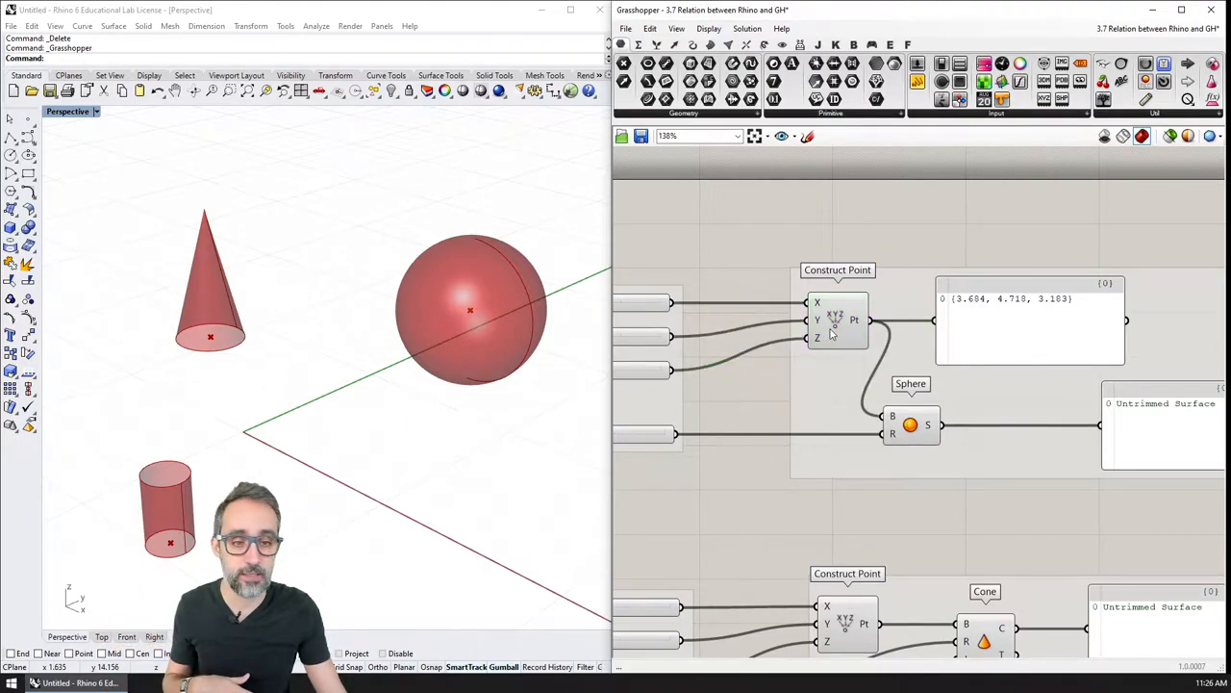
# Step: Disable preview on the sphere's Construct Point component so its centre marker disappears
pyautogui.click(837, 320)
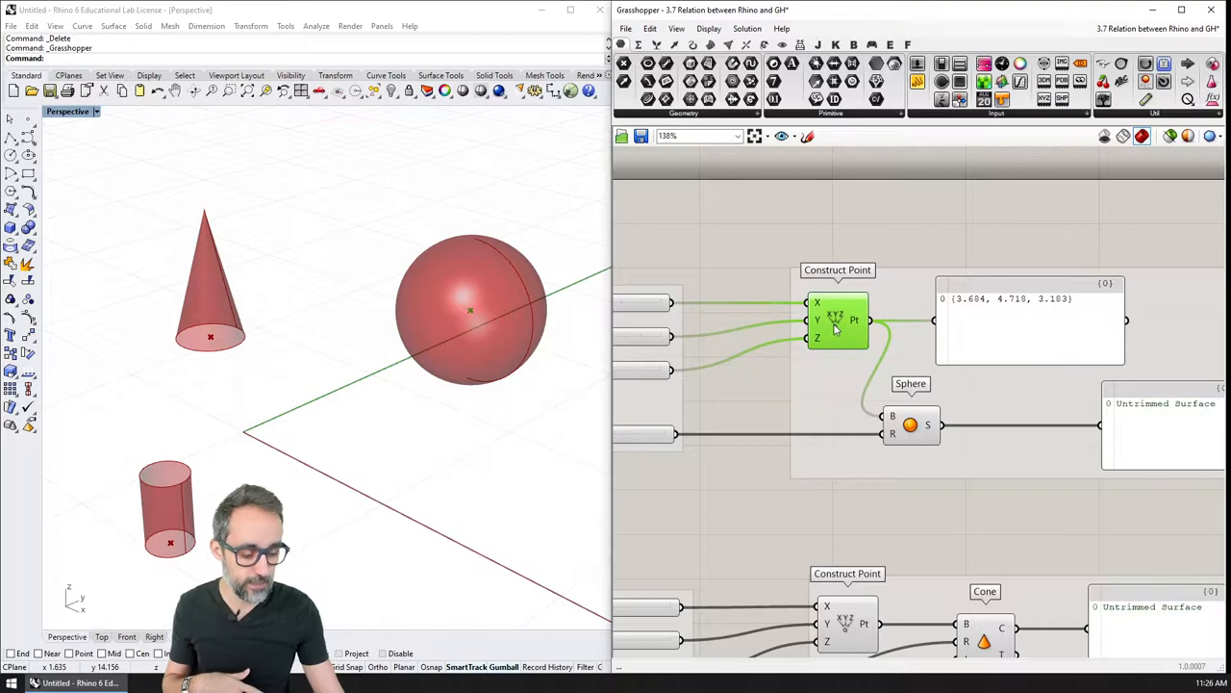
pyautogui.moveTo(840, 320)
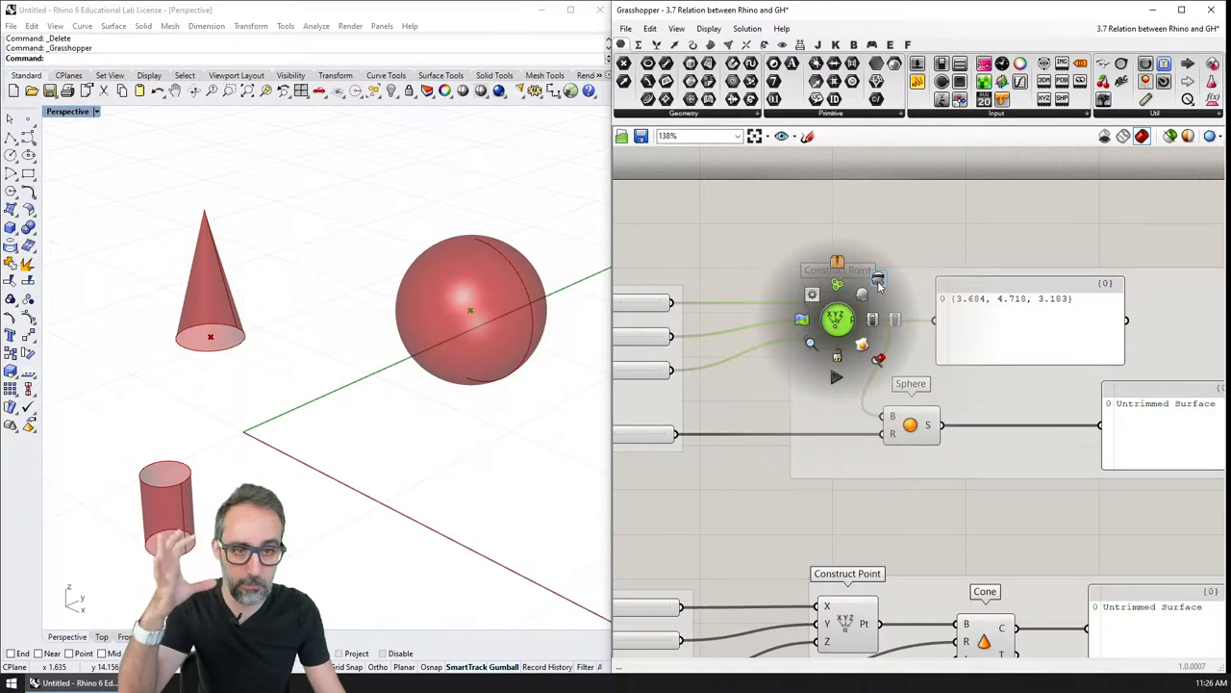
pyautogui.moveTo(878, 280)
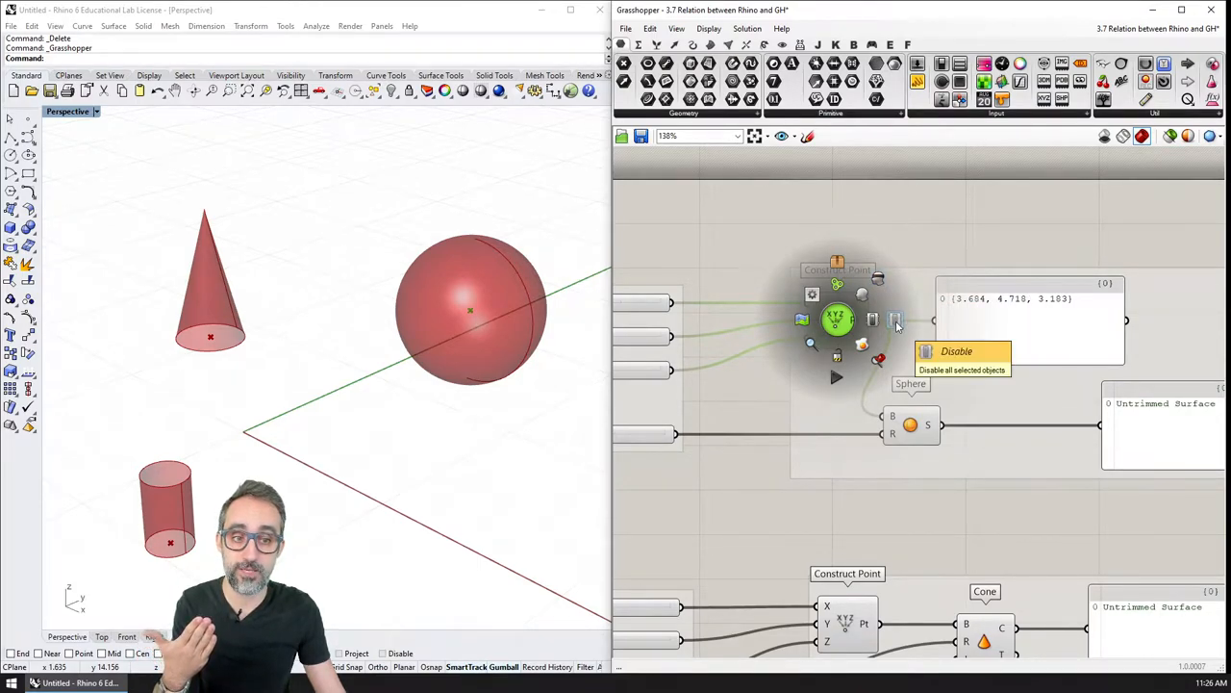
pyautogui.click(956, 351)
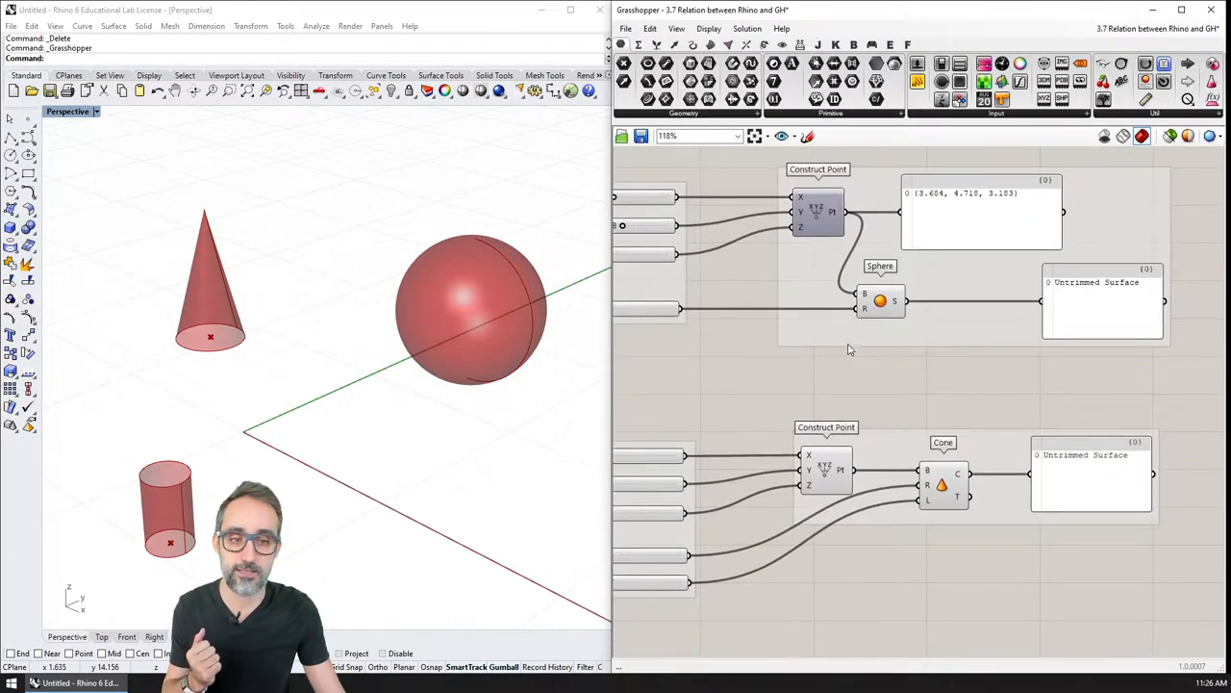
# Step: Browse the View, Edit and Display menus, then select the cylinder's Construct Point component
pyautogui.scroll(-3)
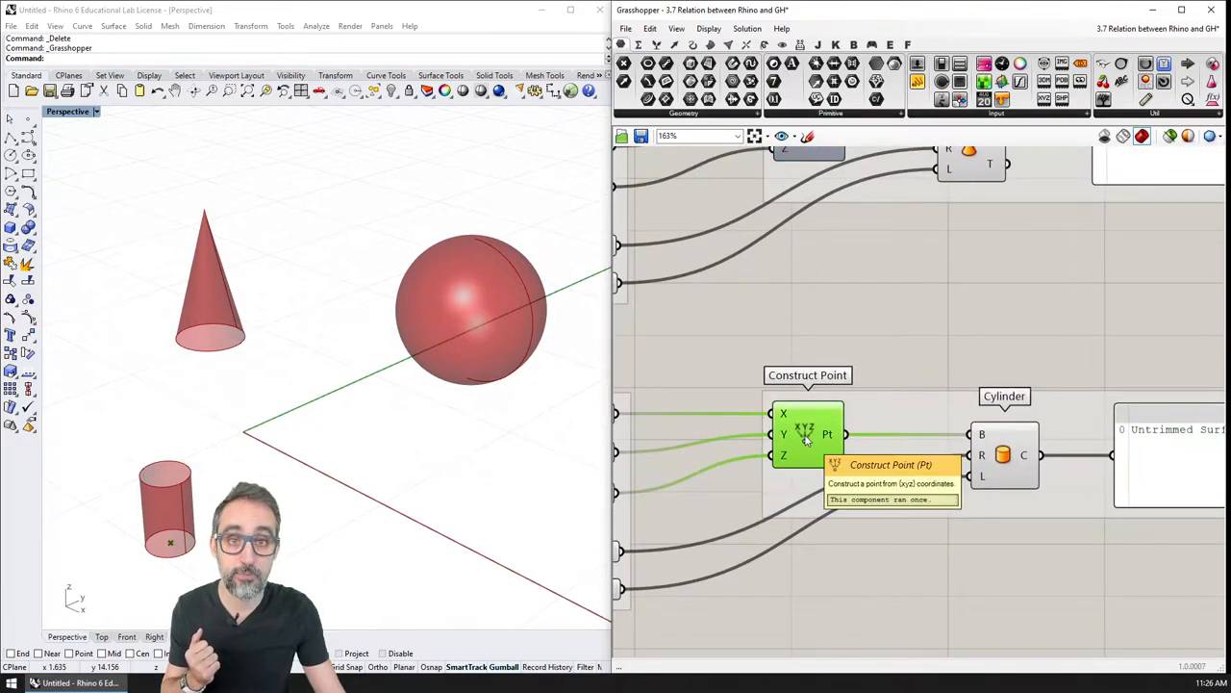
pyautogui.click(677, 28)
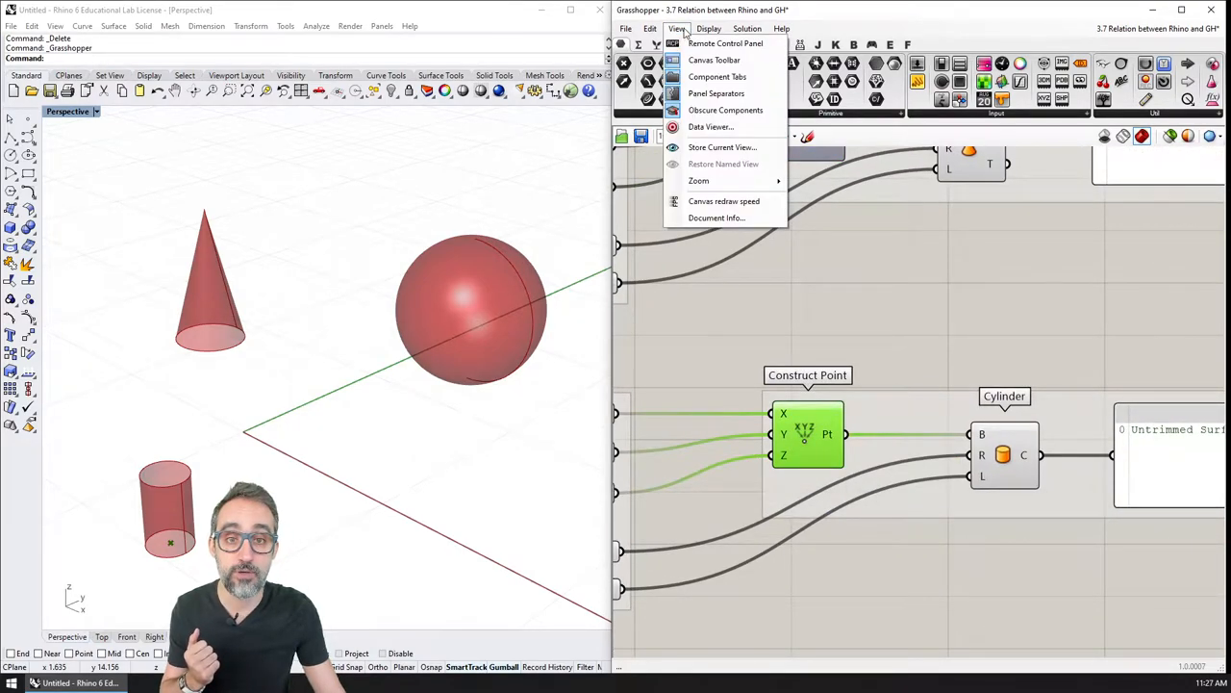
pyautogui.click(651, 28)
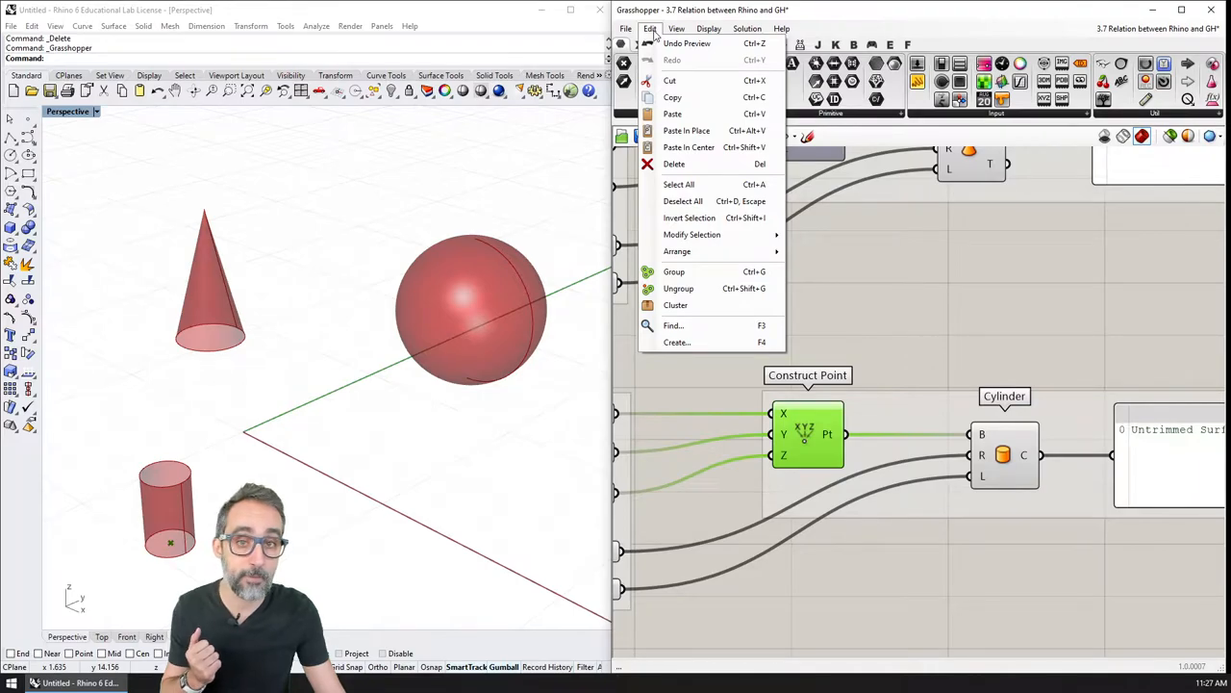
pyautogui.click(709, 27)
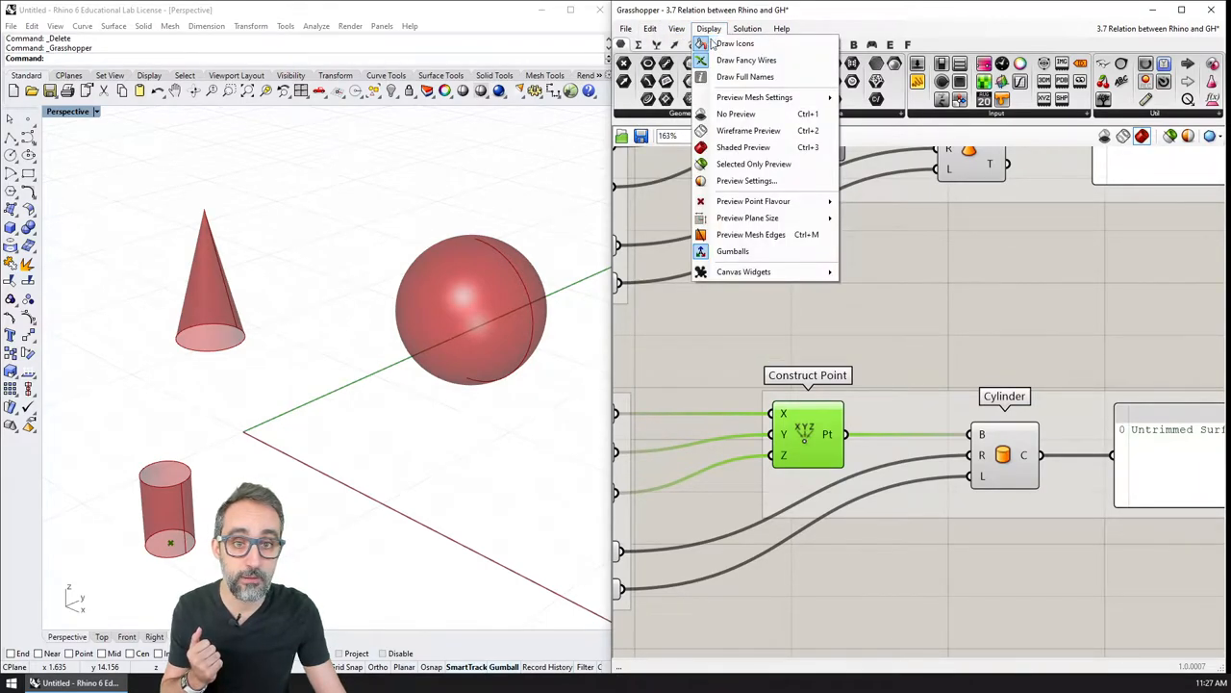
pyautogui.moveTo(809, 197)
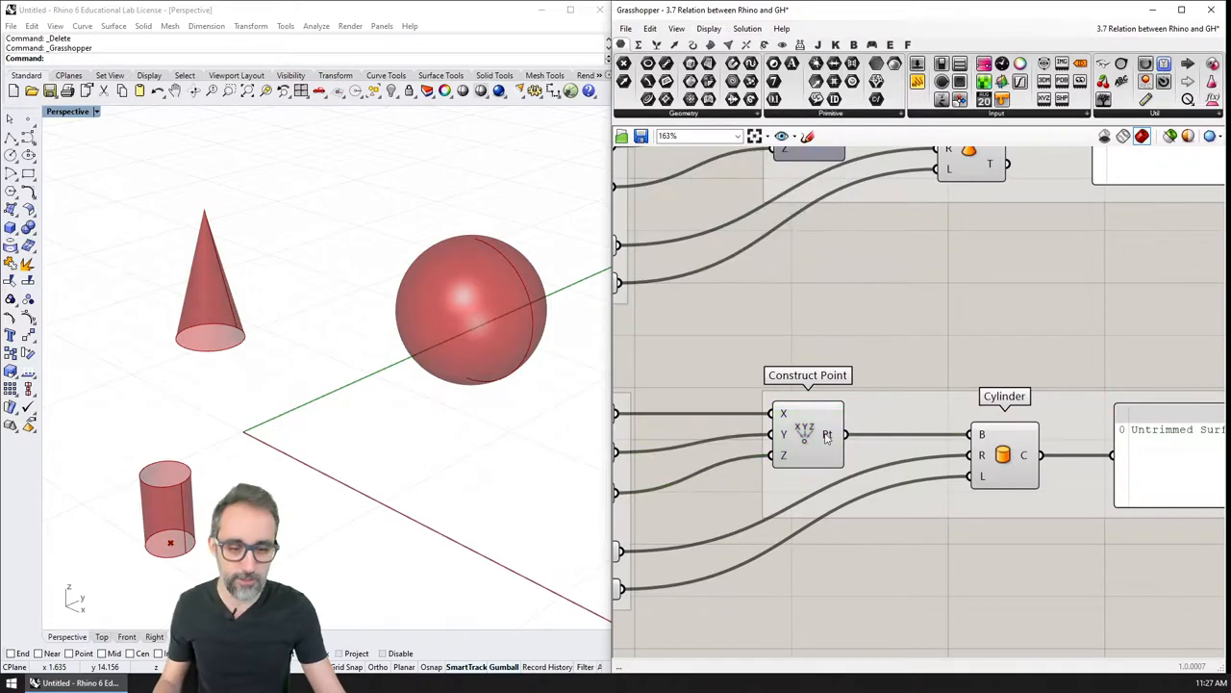
pyautogui.click(808, 435)
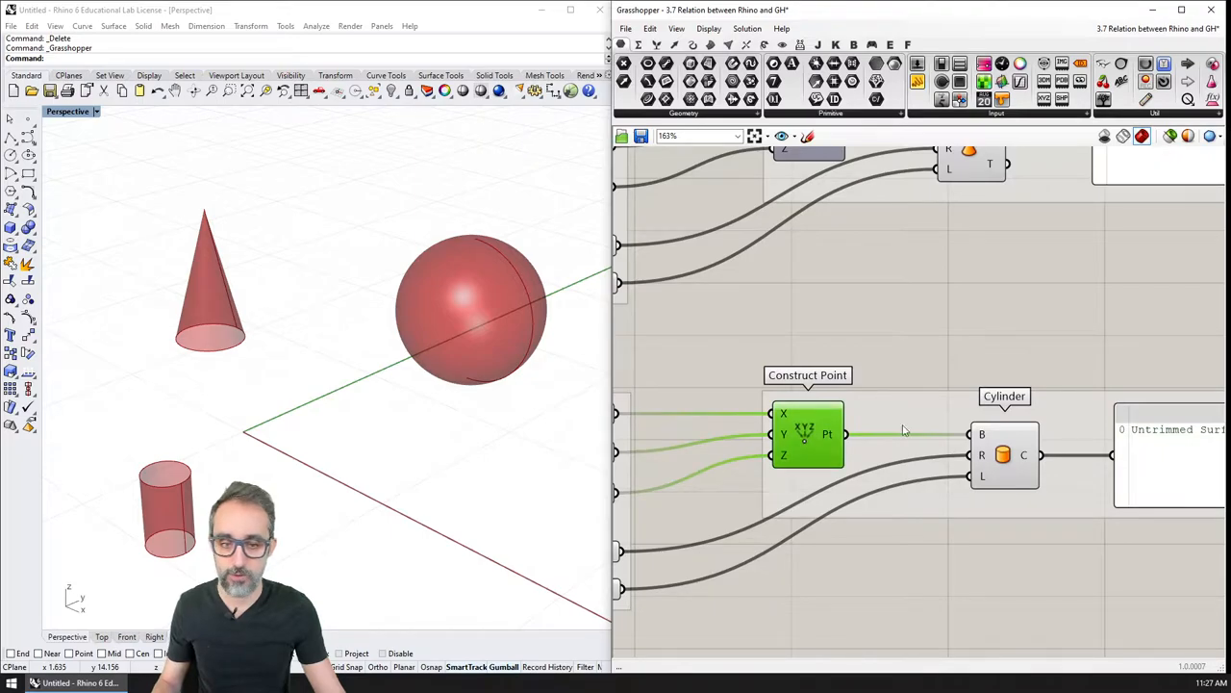
pyautogui.moveTo(855, 450)
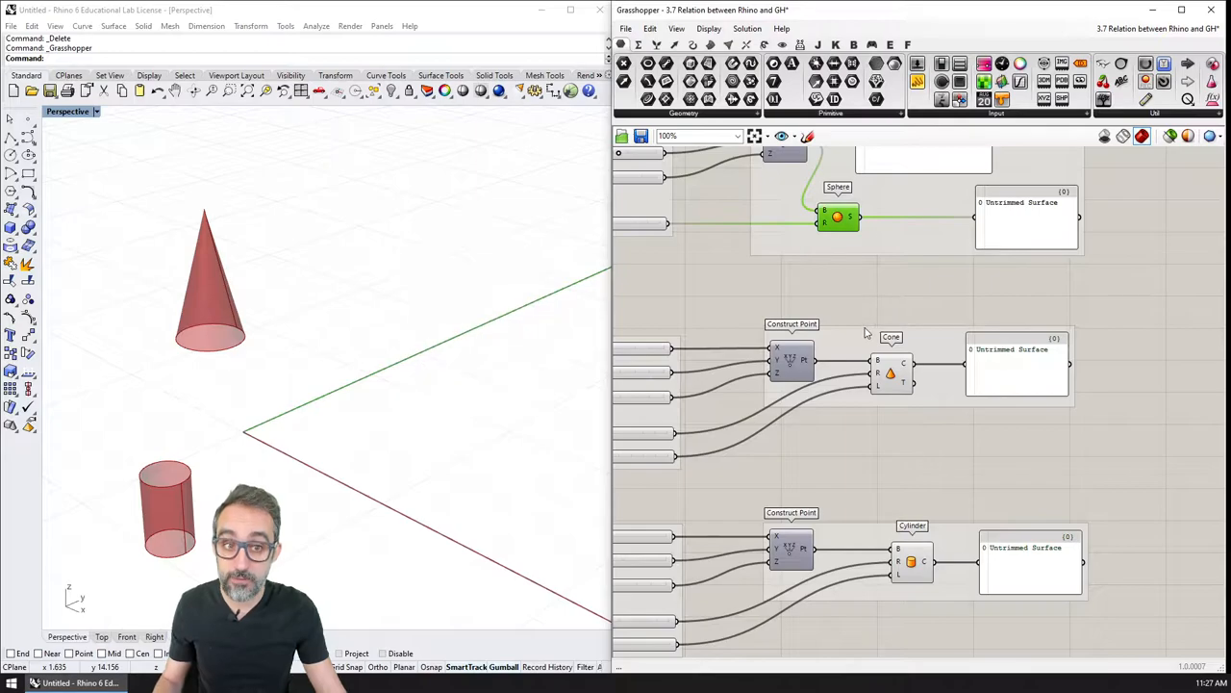
# Step: Turn the Sphere component's preview back on and clear the selection
pyautogui.click(890, 373)
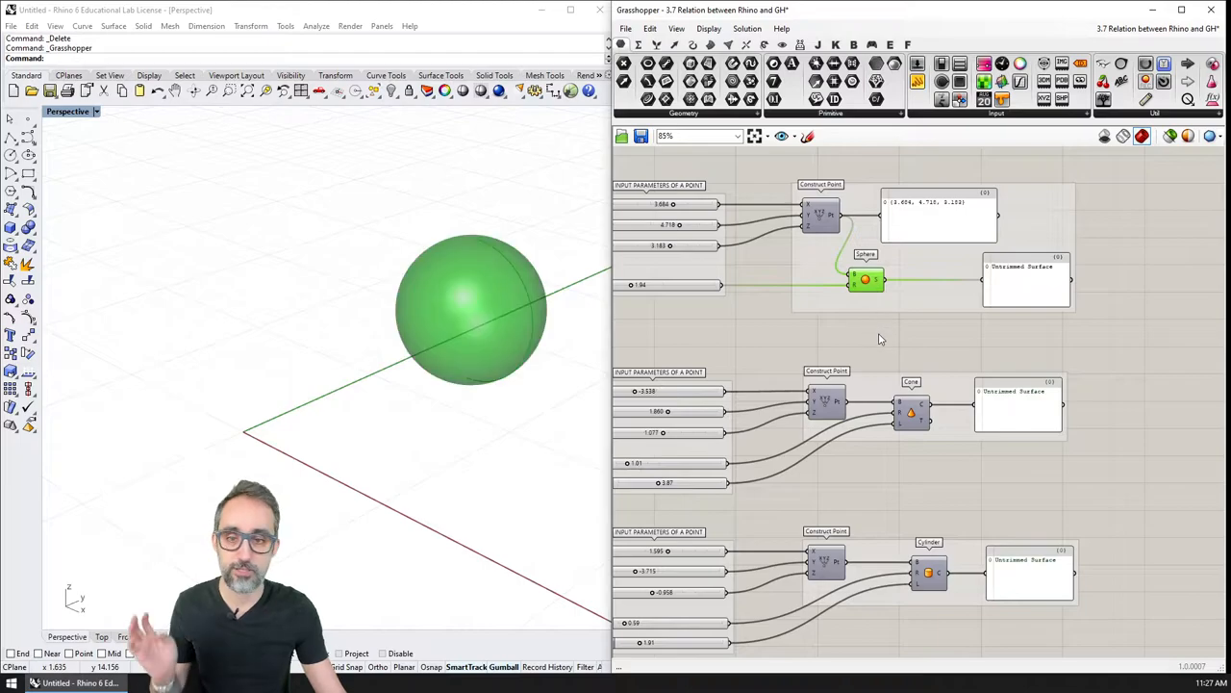
pyautogui.click(911, 412)
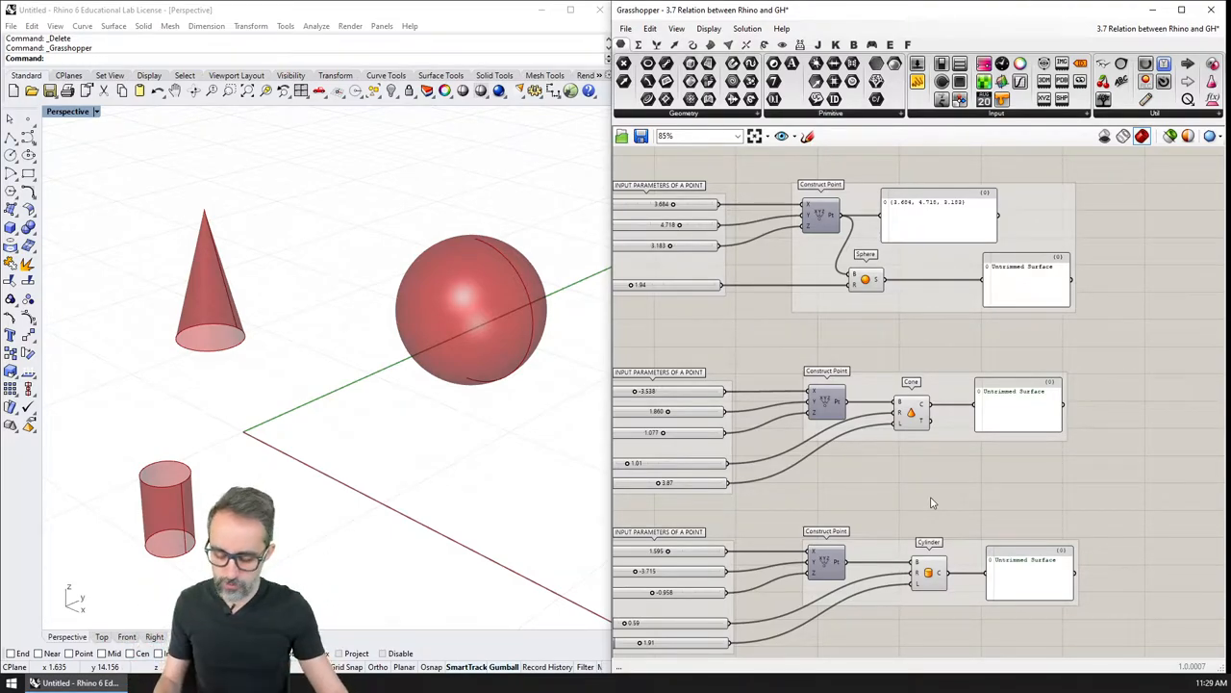
pyautogui.moveTo(836, 322)
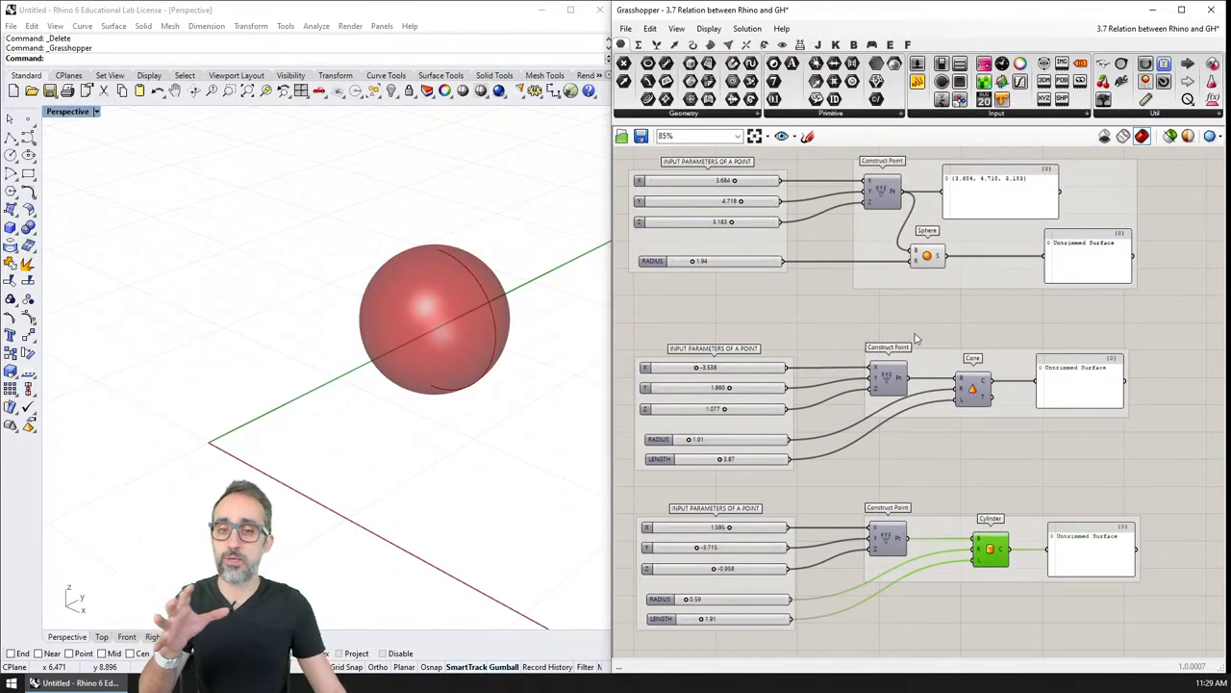
pyautogui.moveTo(430, 307)
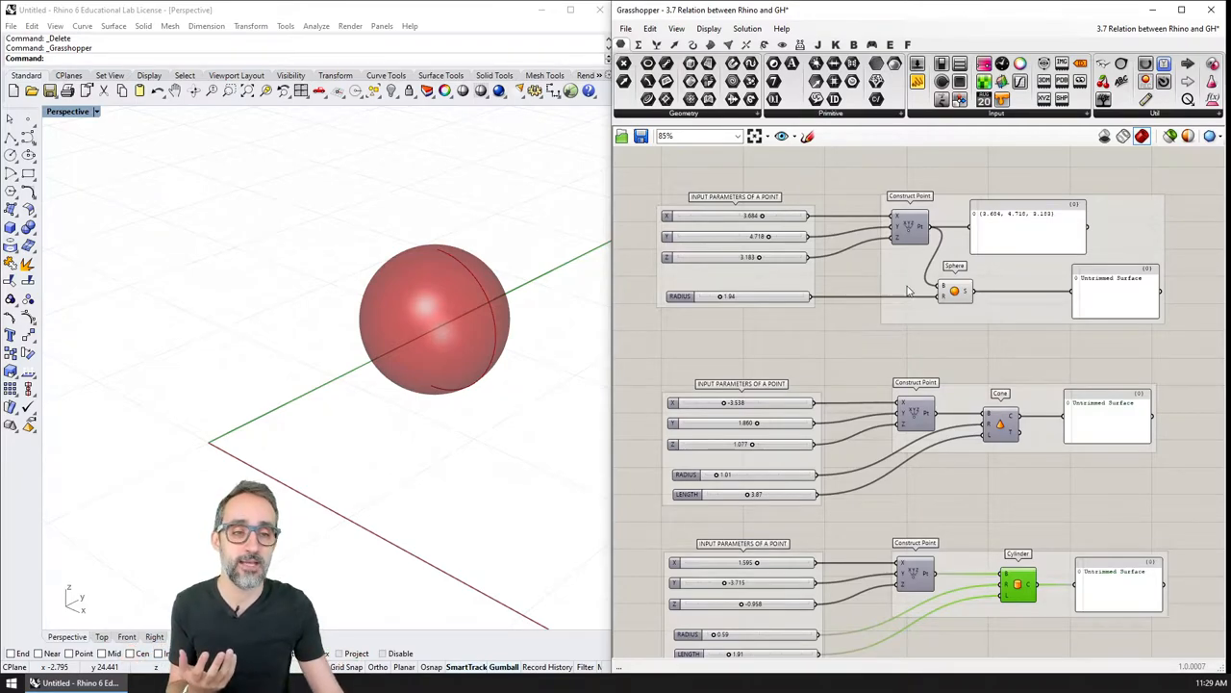
pyautogui.moveTo(953, 291)
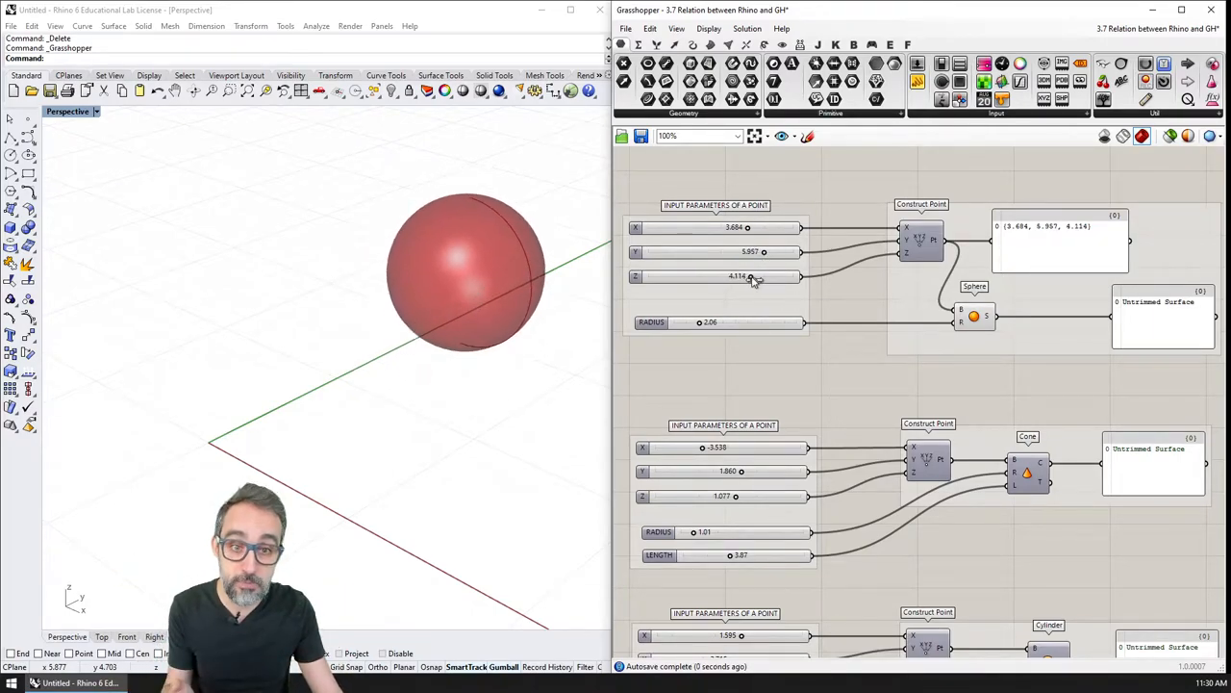
pyautogui.moveTo(750, 277)
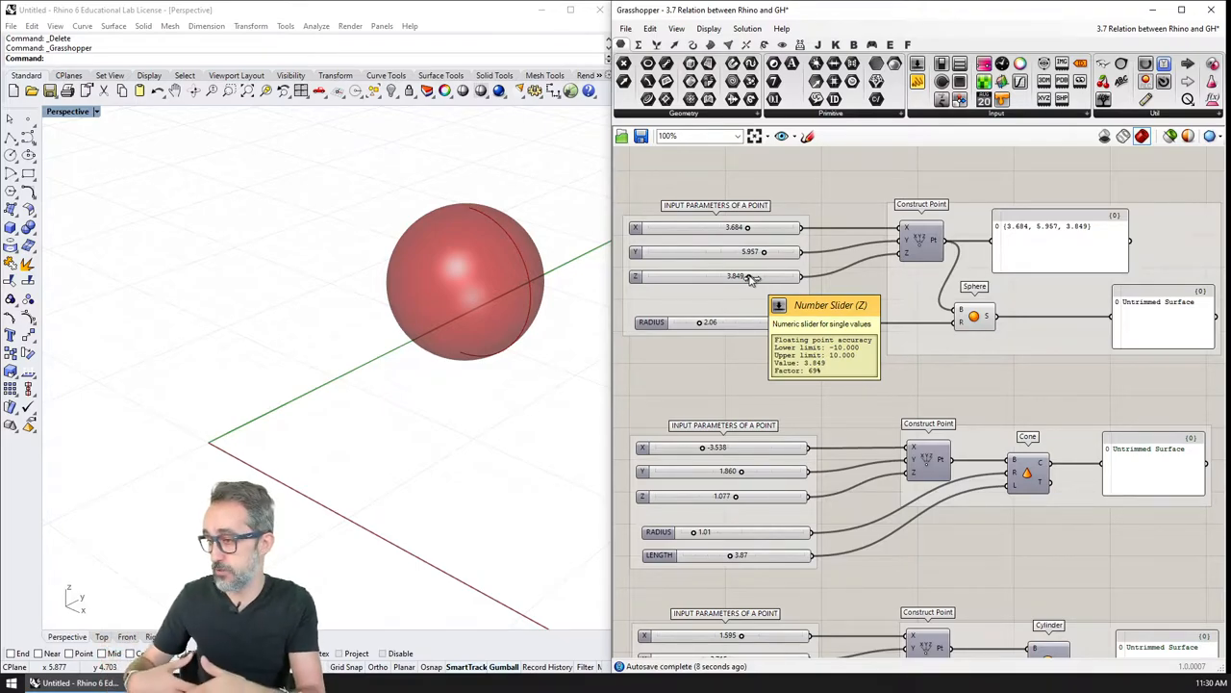
pyautogui.moveTo(929, 323)
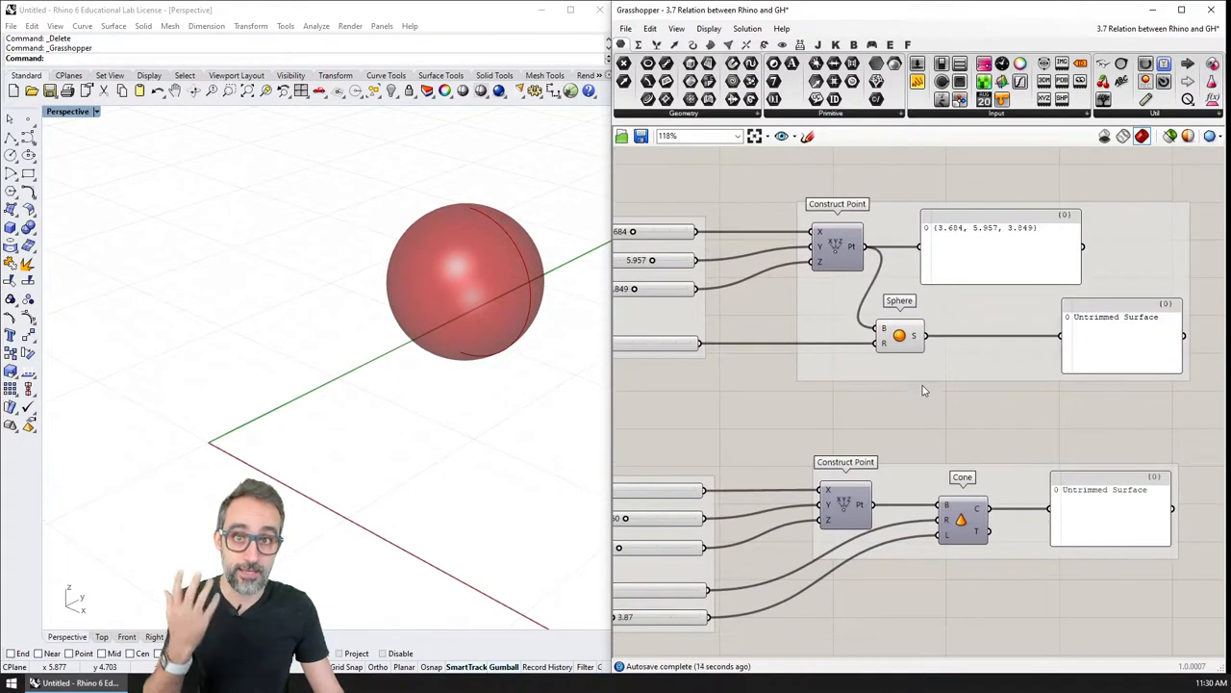
# Step: Select the Sphere component at centre (3.684, 5.957, 3.849), radius 2.06
pyautogui.click(899, 335)
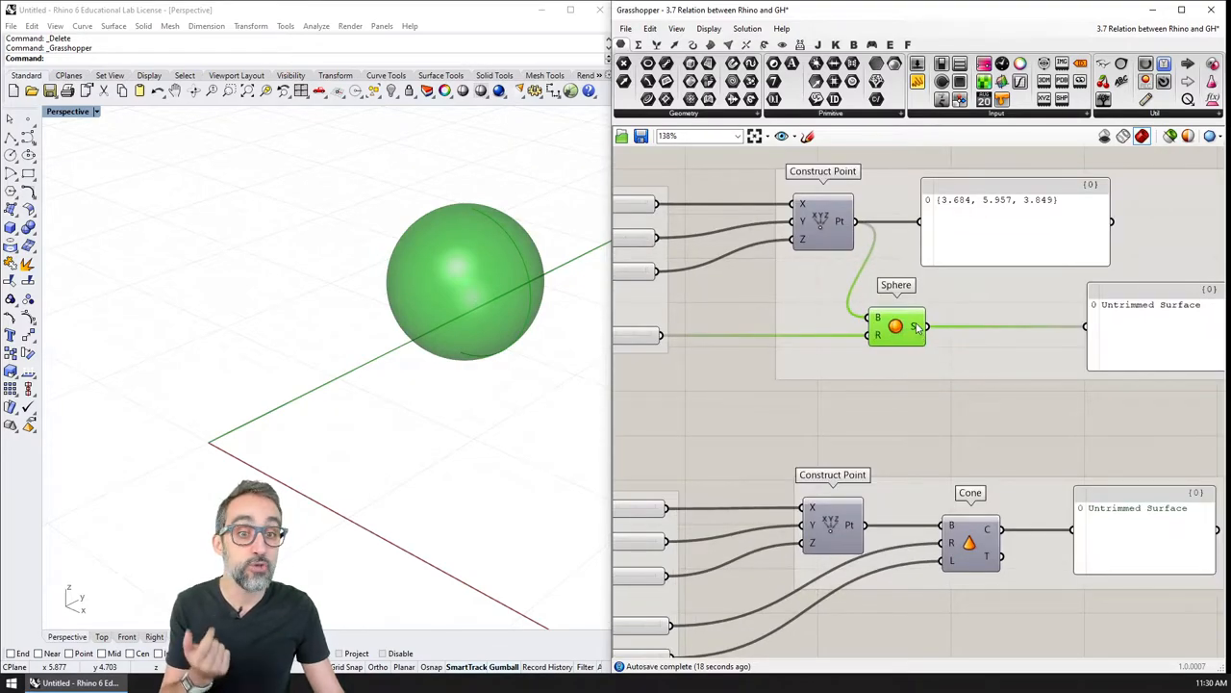
pyautogui.moveTo(914, 328)
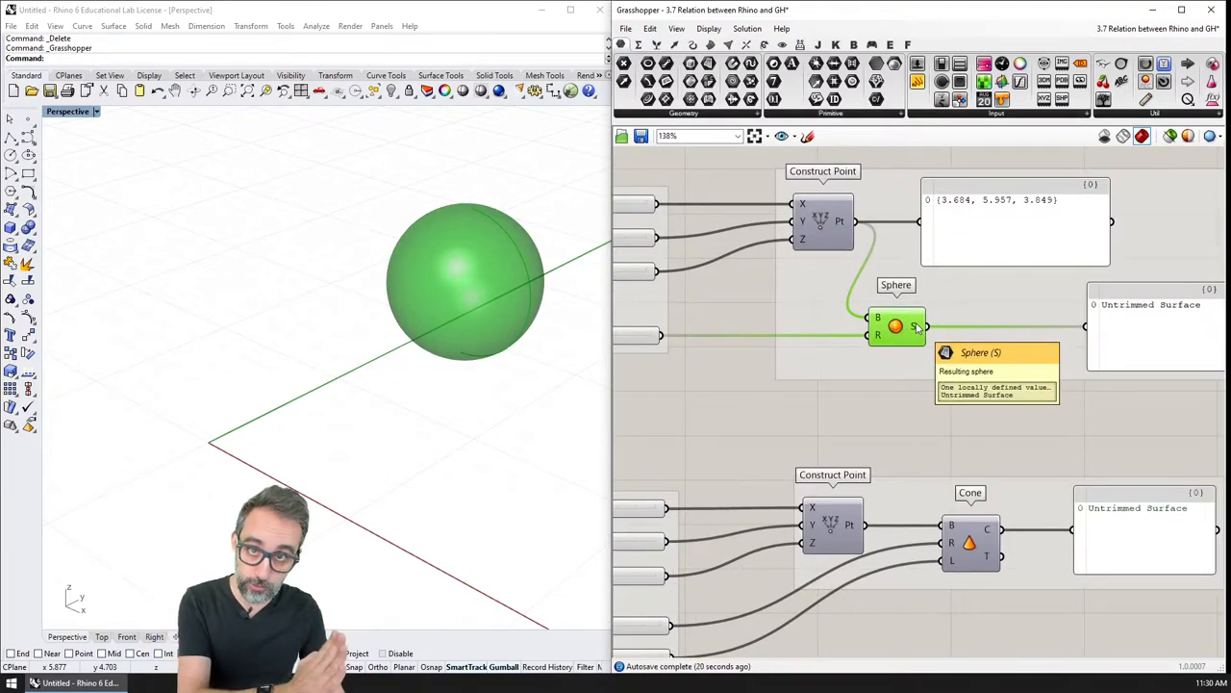
# Step: Bake the Sphere component's output, accepting the default attributes
pyautogui.rightClick(914, 327)
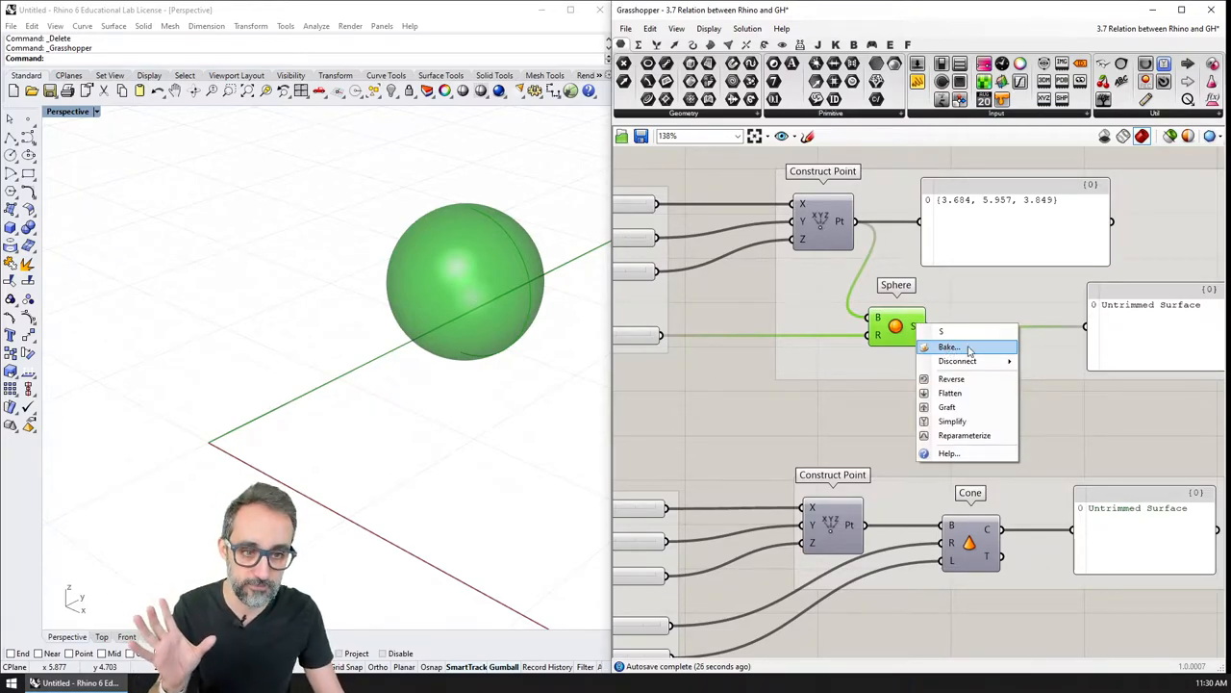
pyautogui.click(948, 346)
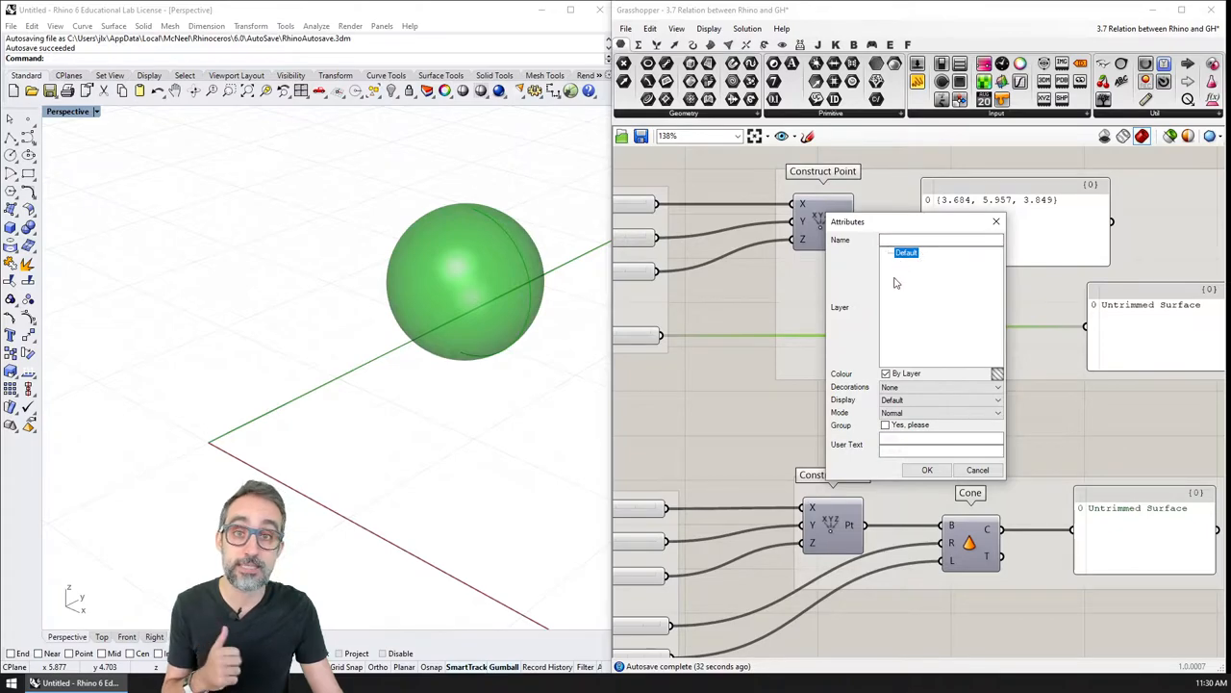
pyautogui.moveTo(895, 330)
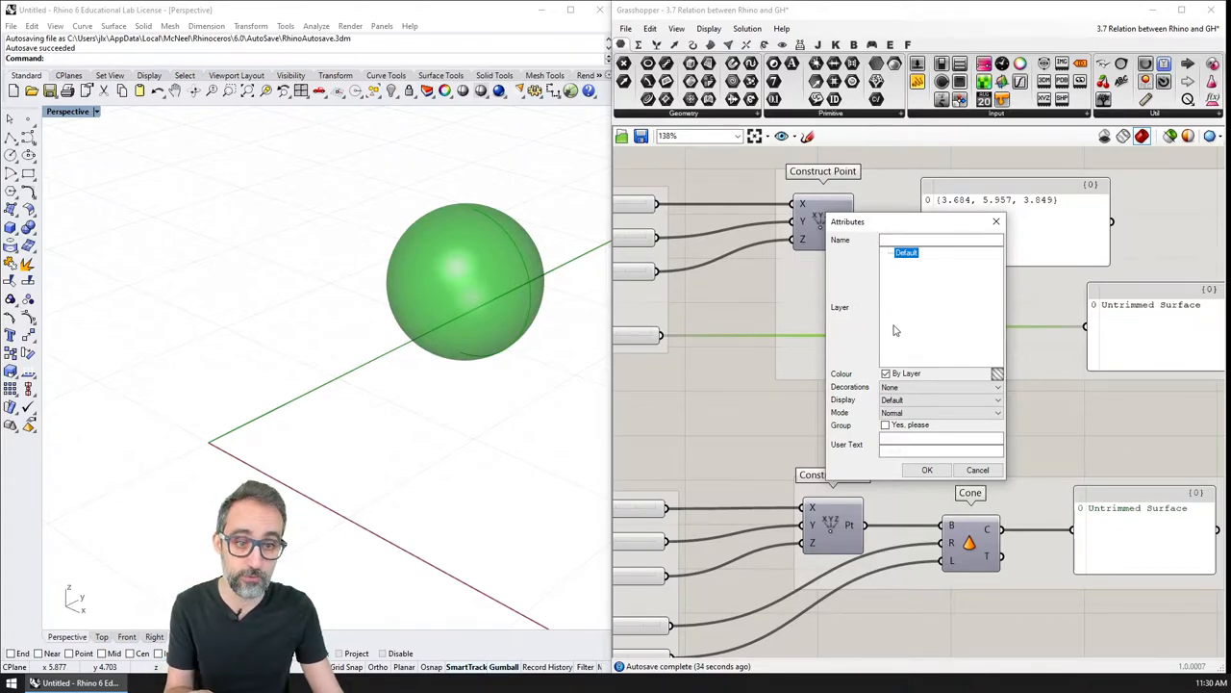
pyautogui.moveTo(900, 327)
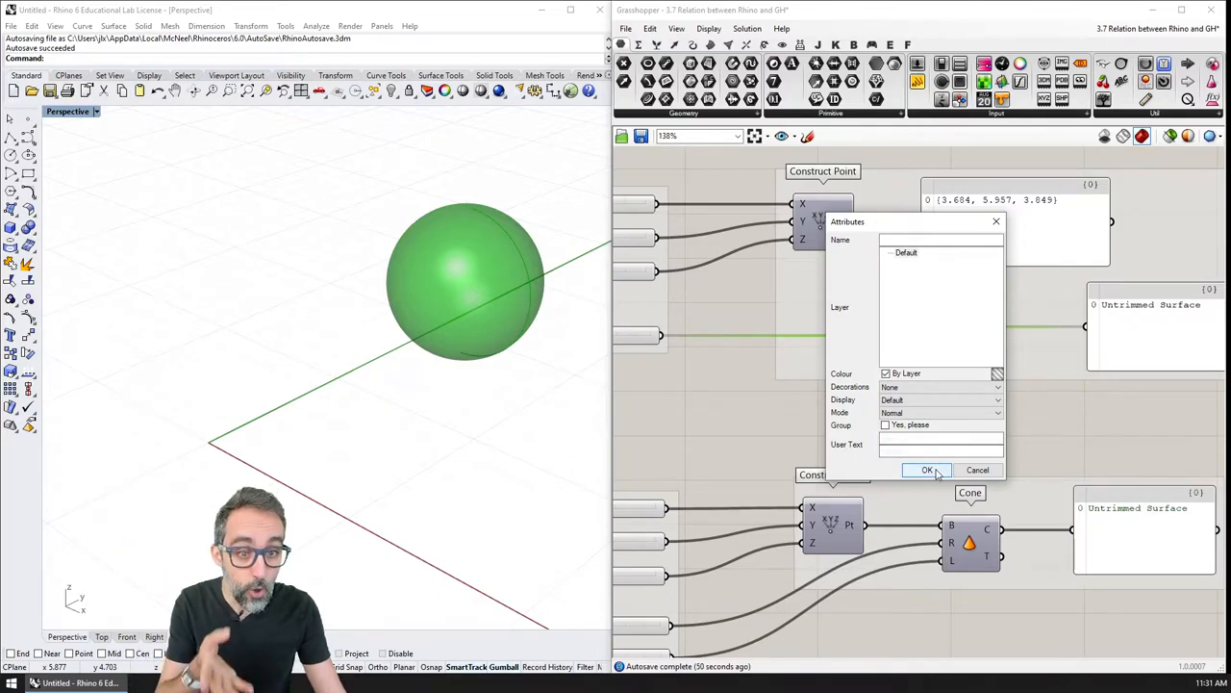
pyautogui.click(926, 469)
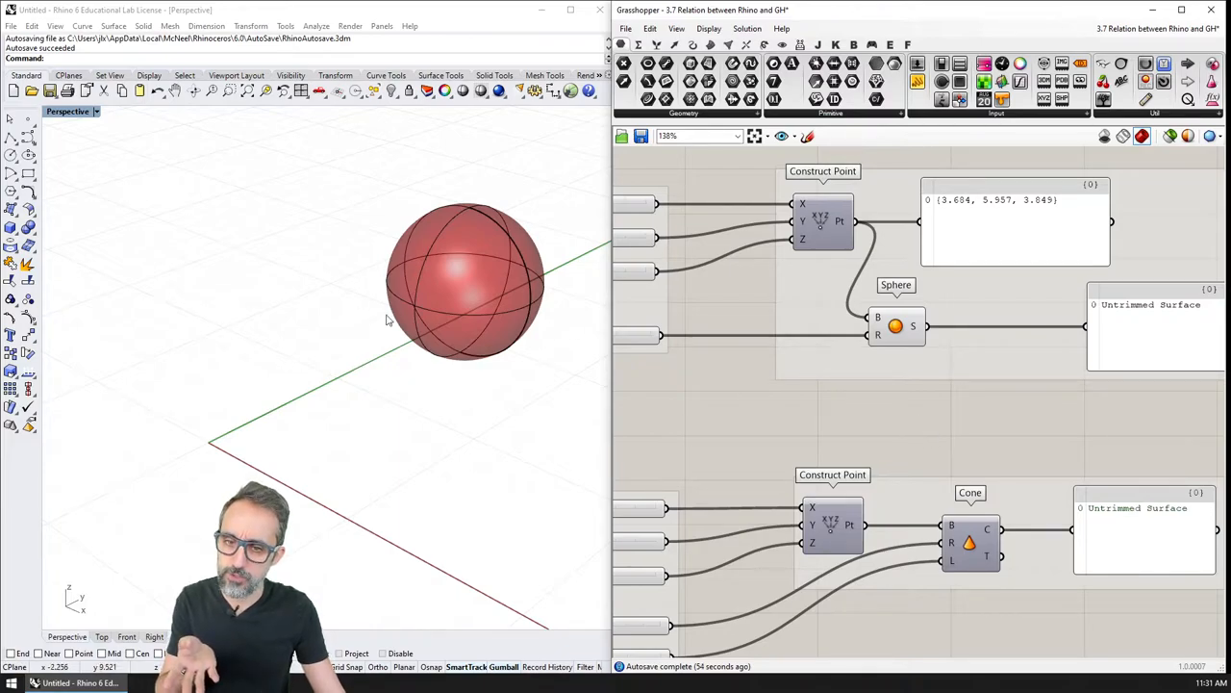
# Step: Switch the Perspective viewport to Rendered, then Ghosted, and select the baked sphere
pyautogui.click(67, 111)
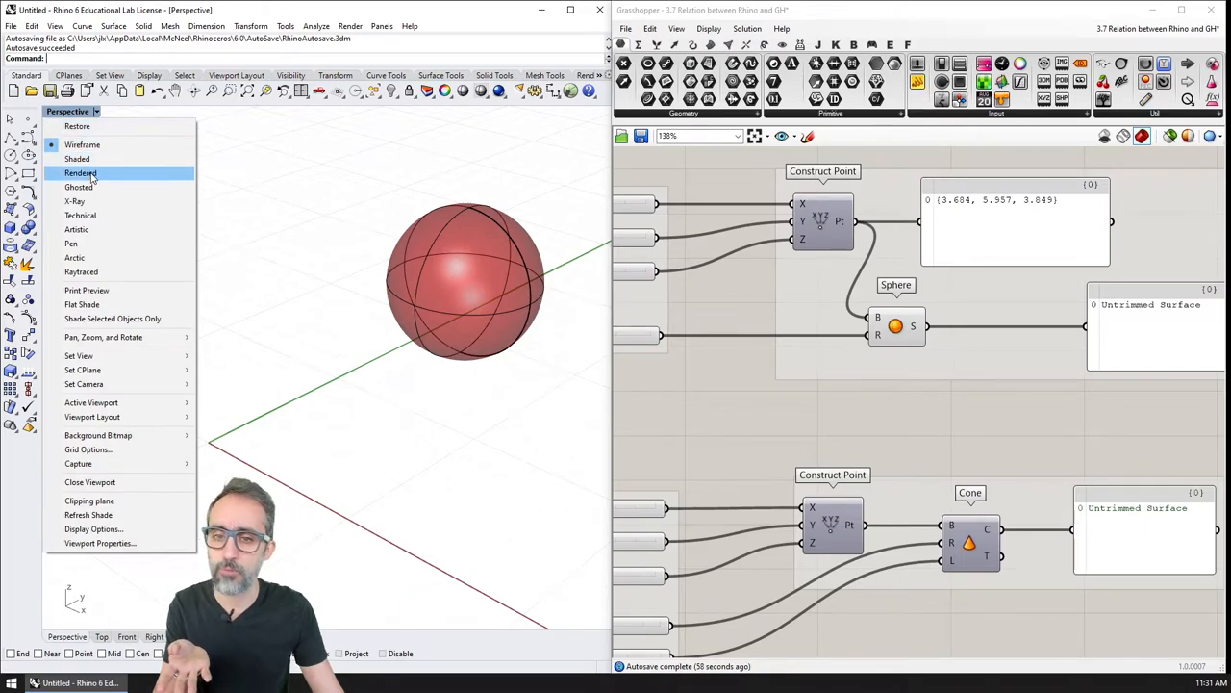
pyautogui.click(80, 172)
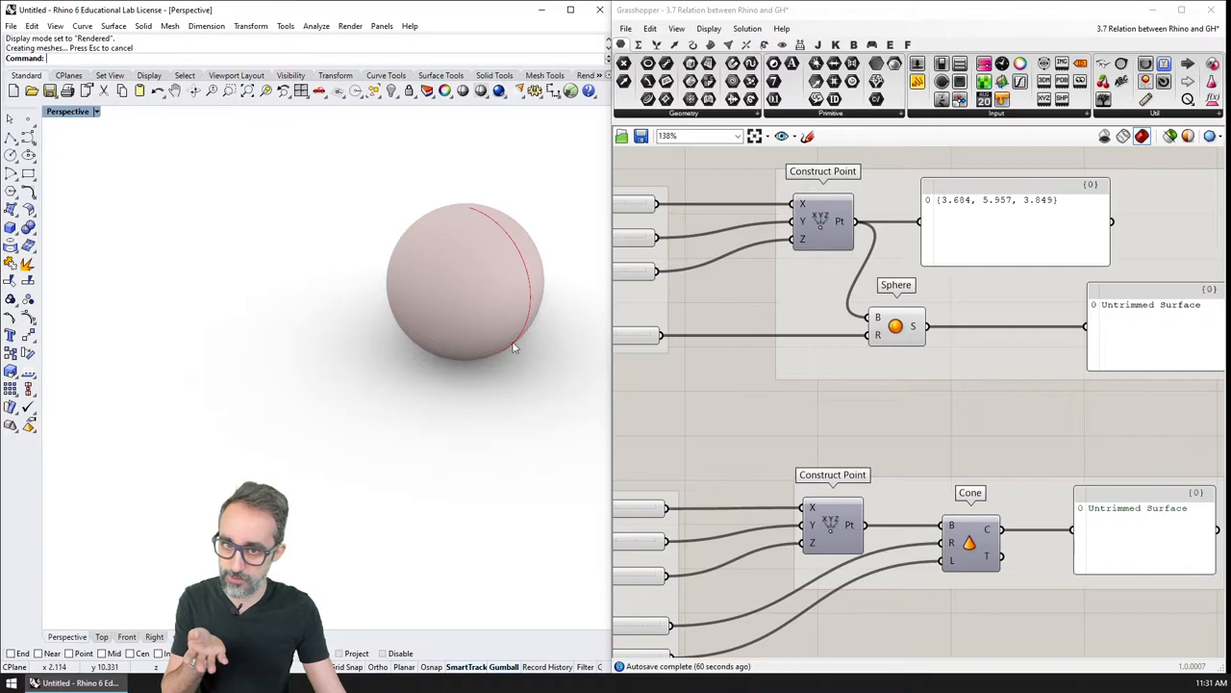
pyautogui.click(96, 111)
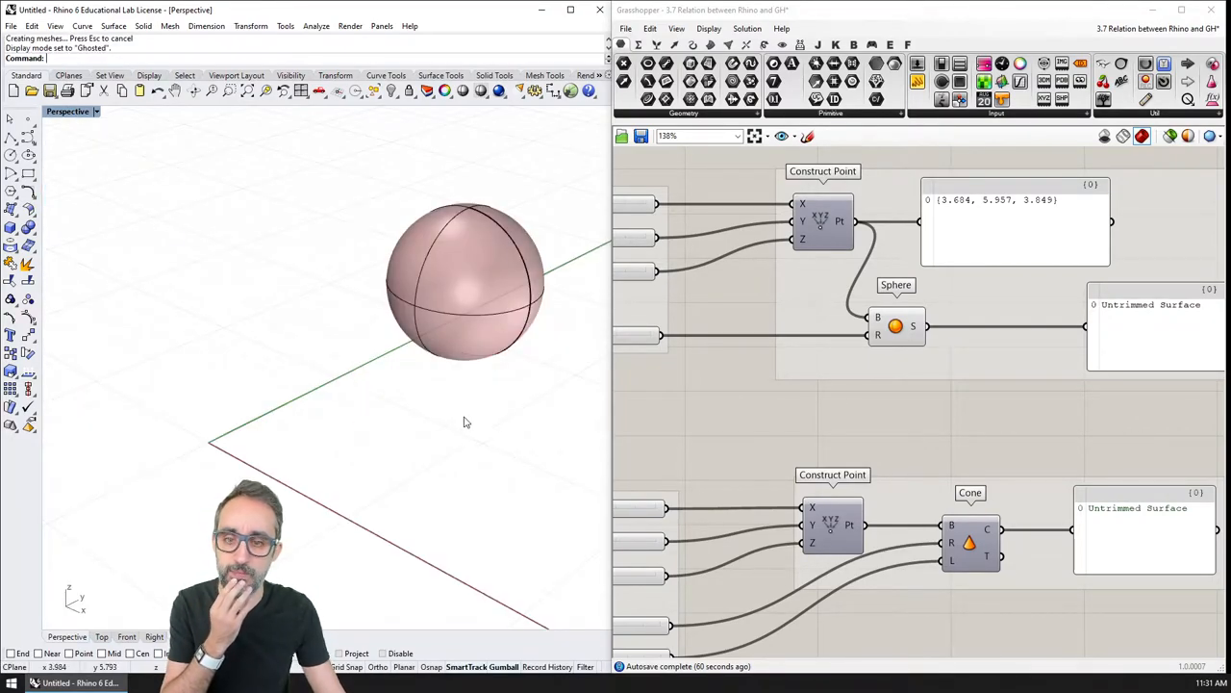
pyautogui.moveTo(512, 311)
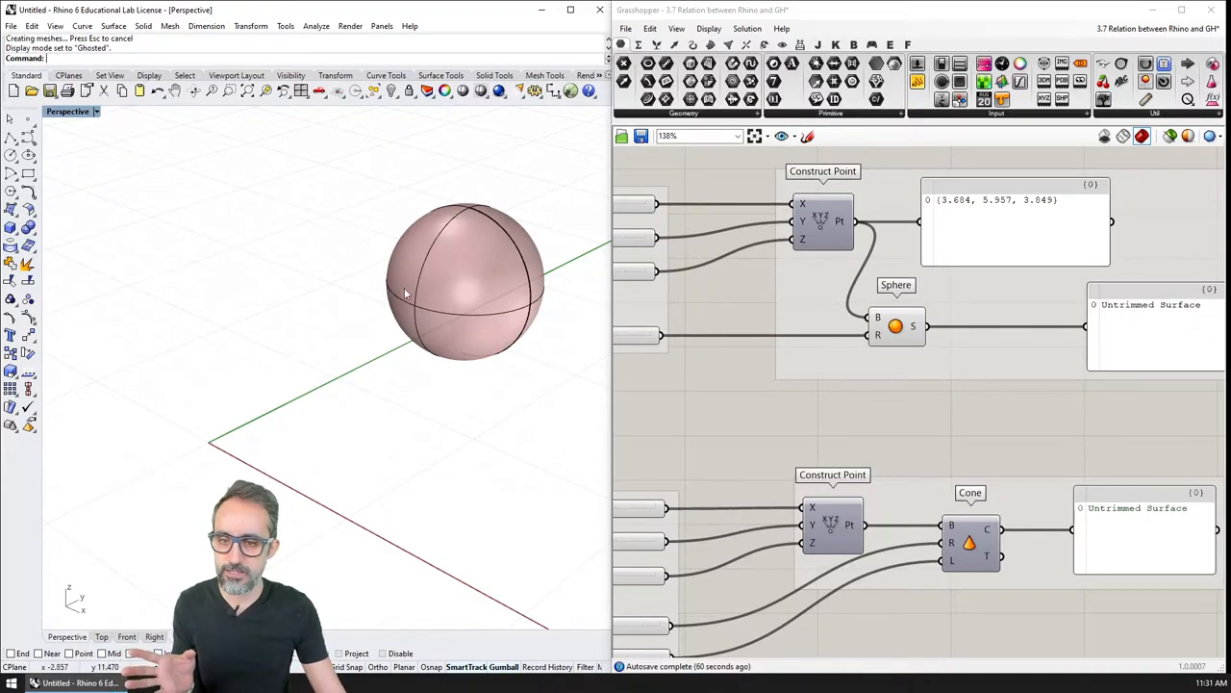
pyautogui.moveTo(525, 361)
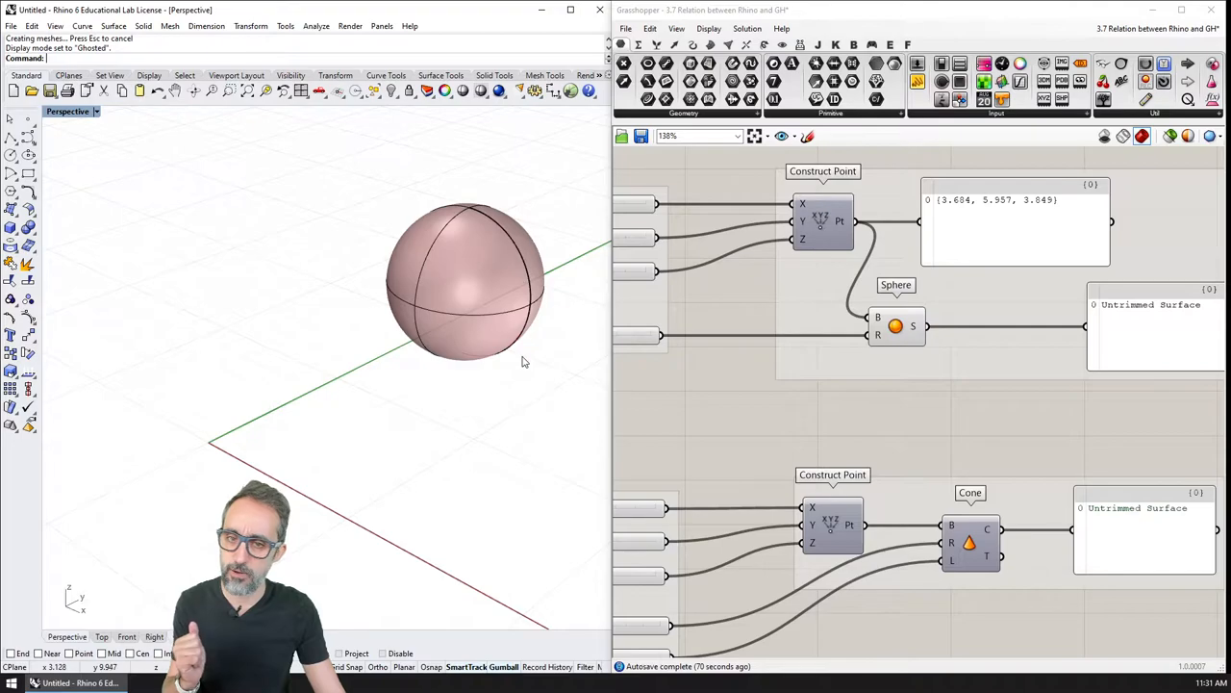
pyautogui.click(467, 279)
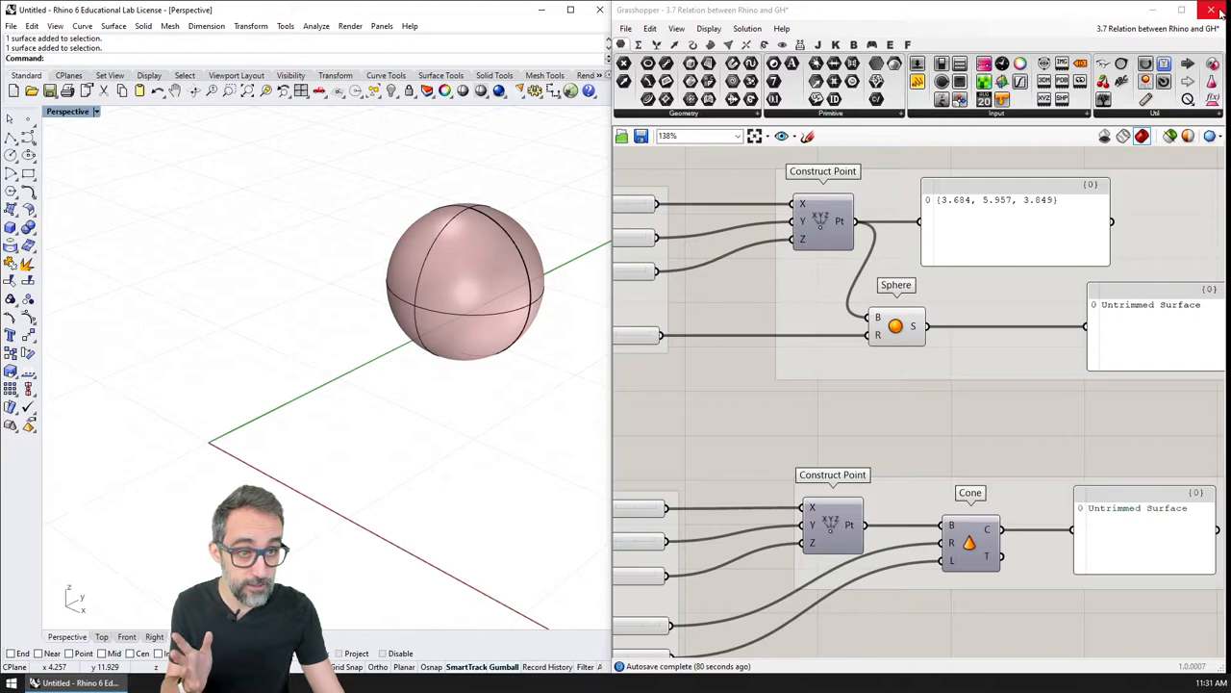
pyautogui.click(1212, 10)
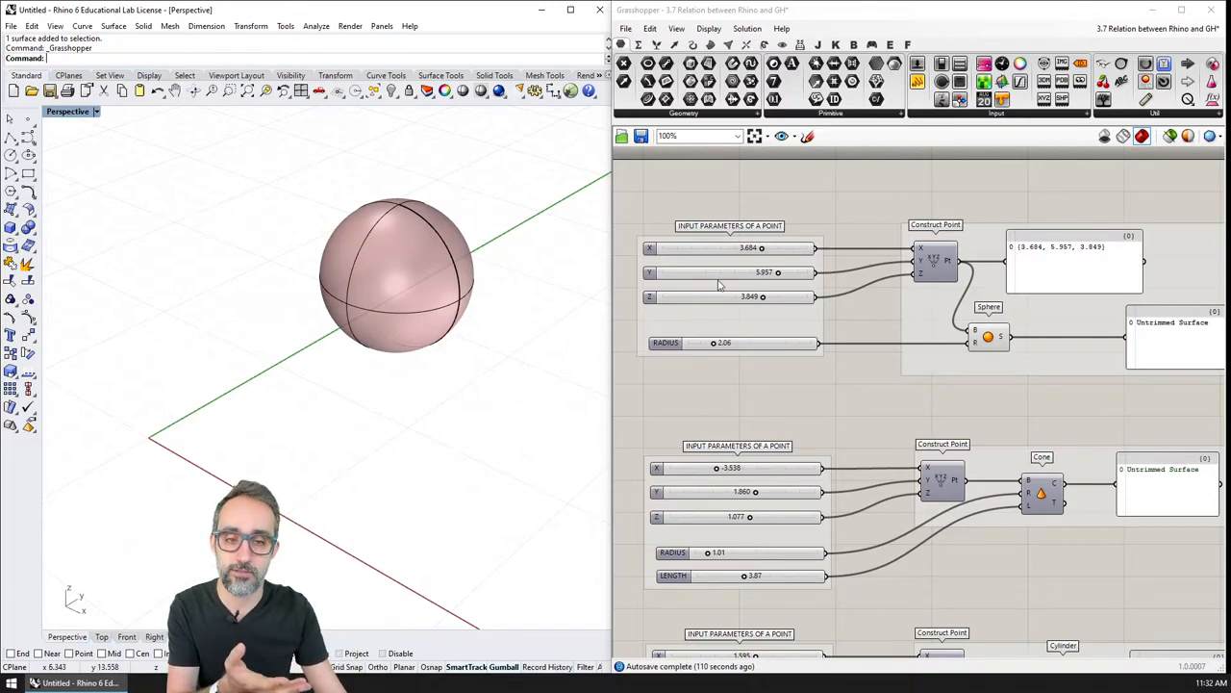
pyautogui.click(989, 337)
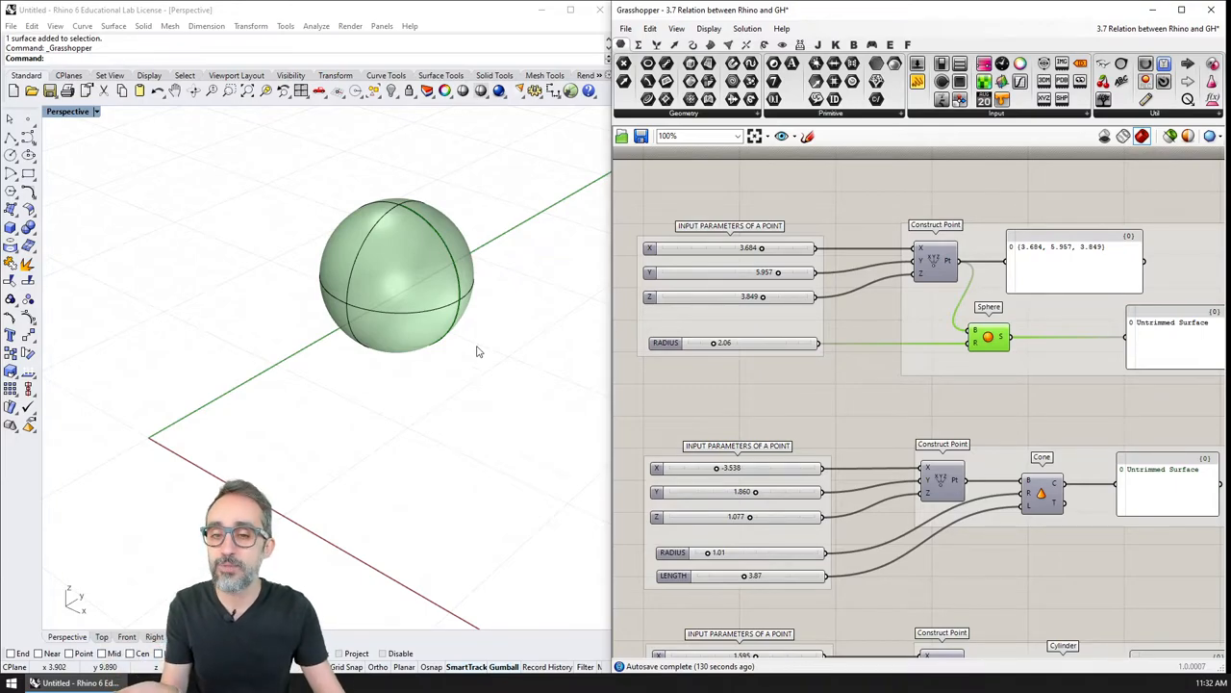
pyautogui.click(394, 274)
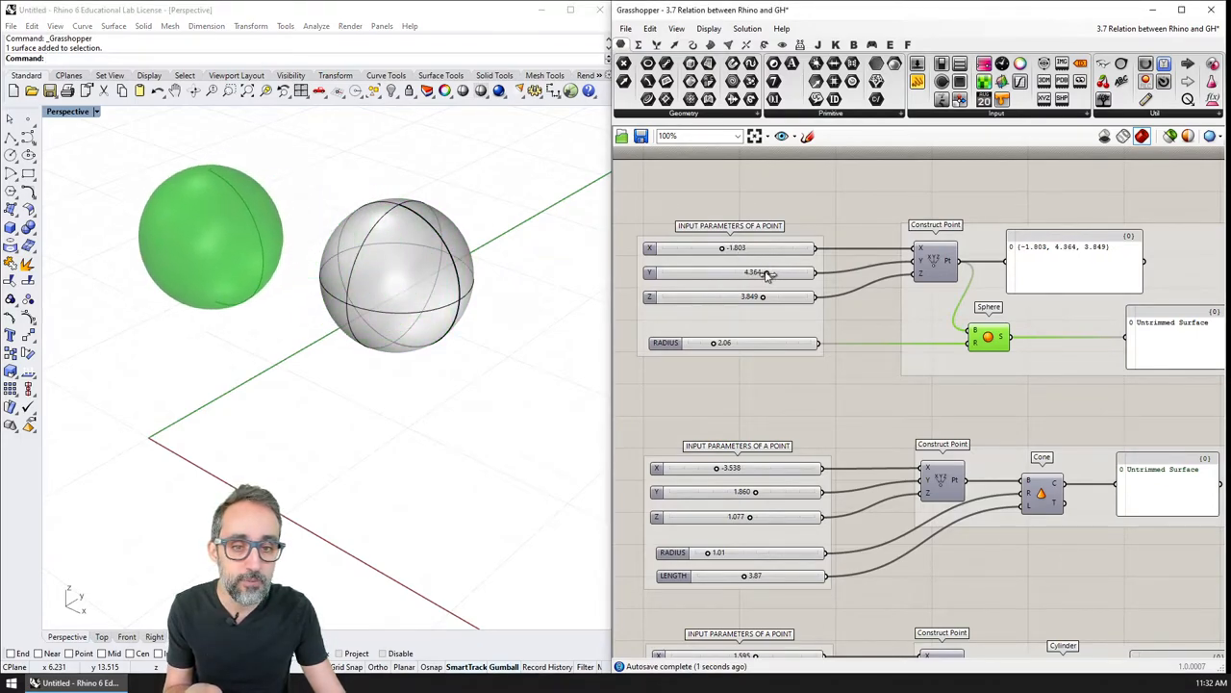
# Step: Adjust the position and radius sliders to centre (0.321, 5.249, -0.221), radius 1.33
pyautogui.moveTo(763, 272); pyautogui.dragTo(739, 272)
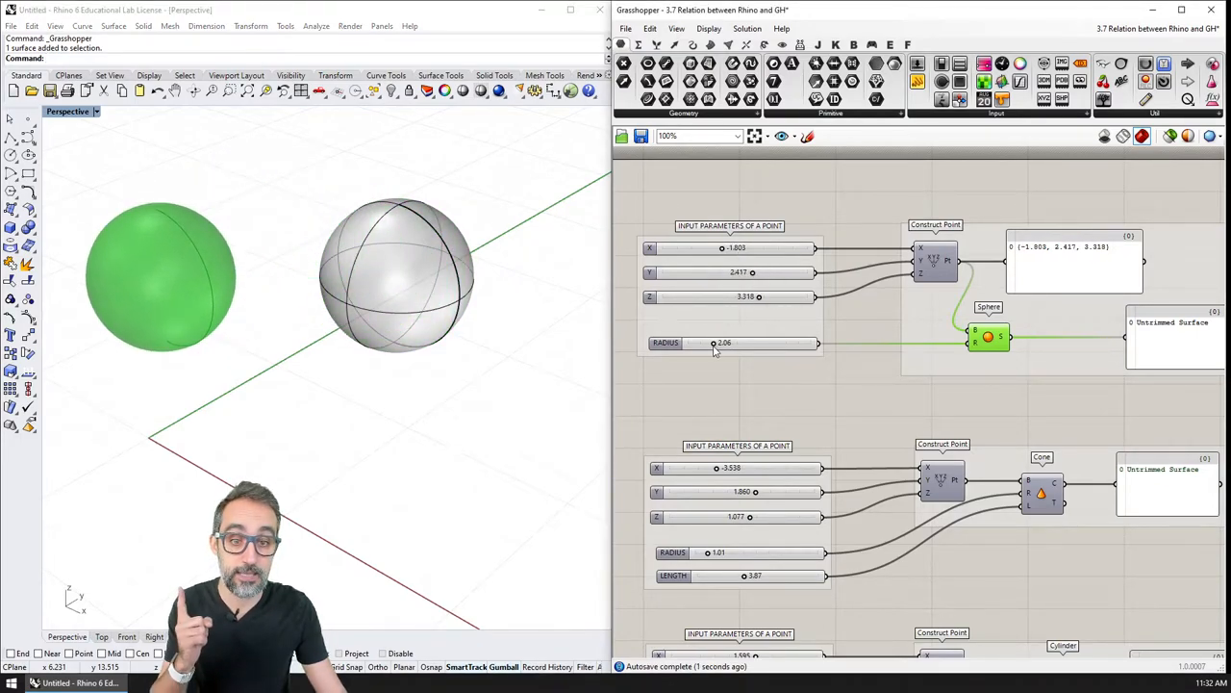
pyautogui.moveTo(727, 343); pyautogui.dragTo(707, 344)
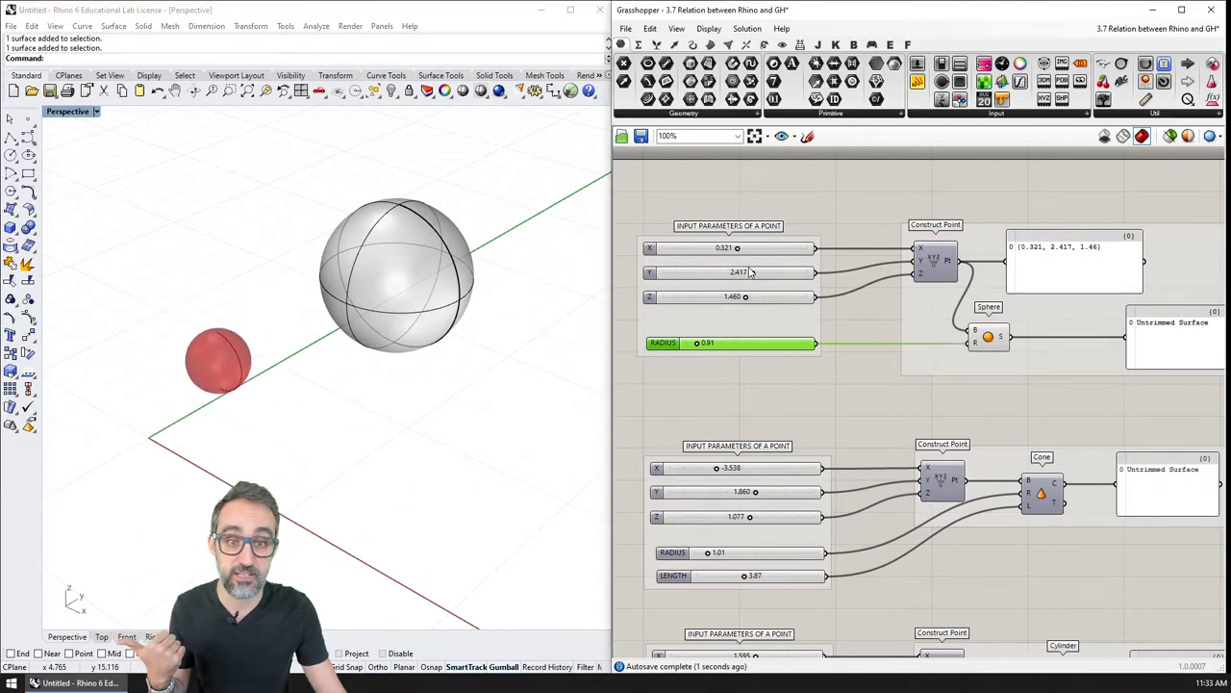
pyautogui.moveTo(738, 272); pyautogui.dragTo(750, 272)
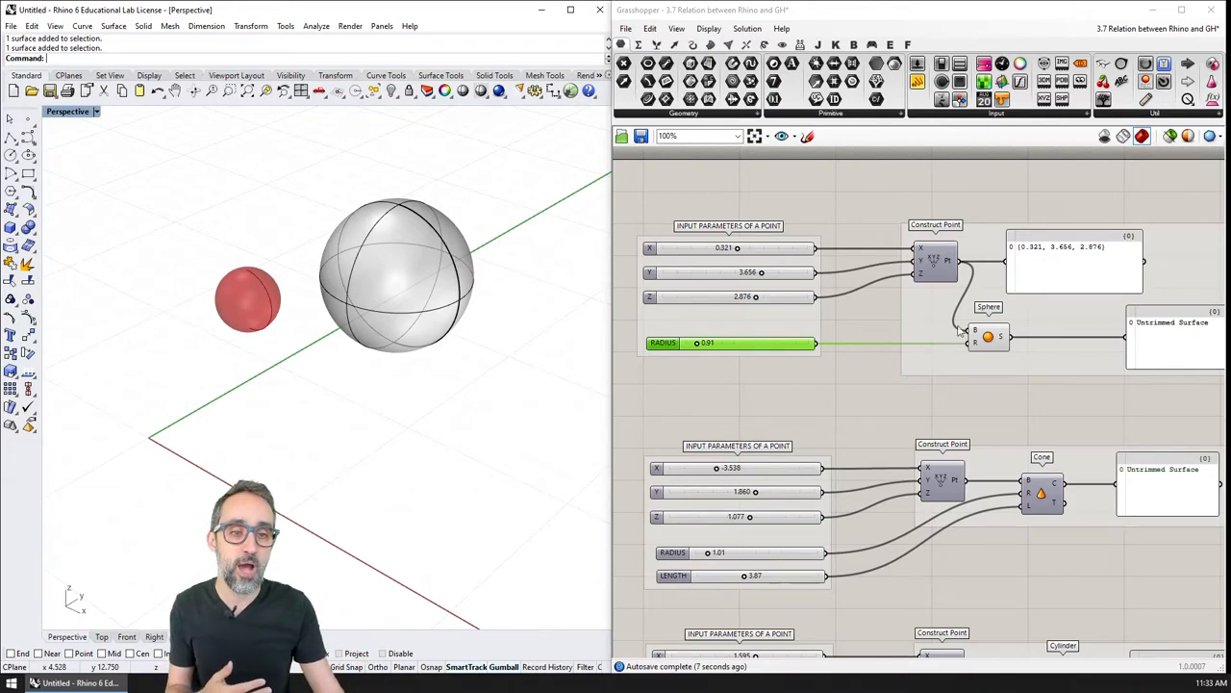
pyautogui.click(989, 336)
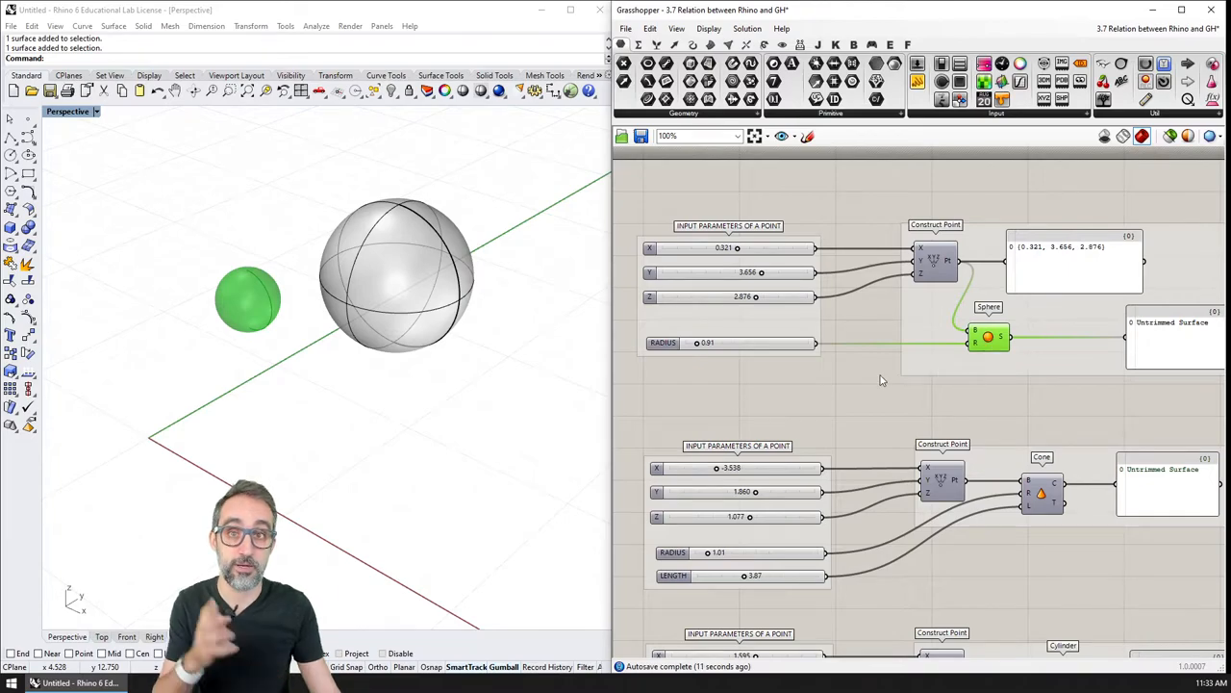
pyautogui.moveTo(697, 342); pyautogui.dragTo(702, 343)
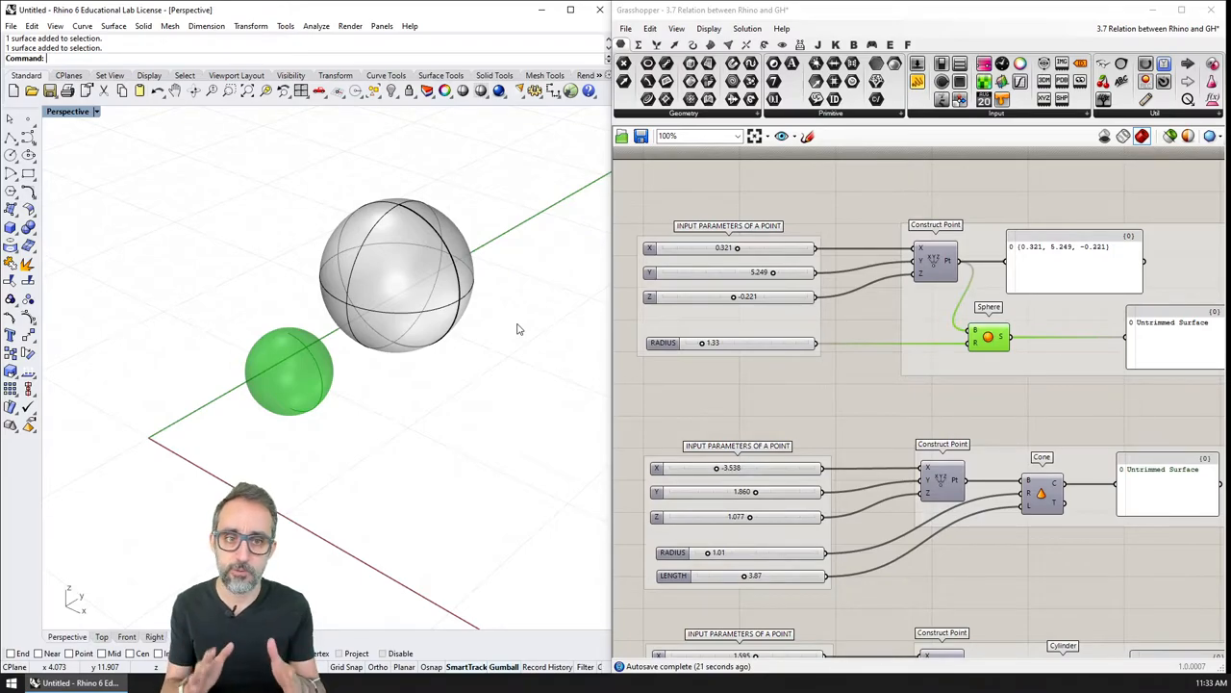
pyautogui.moveTo(595, 316)
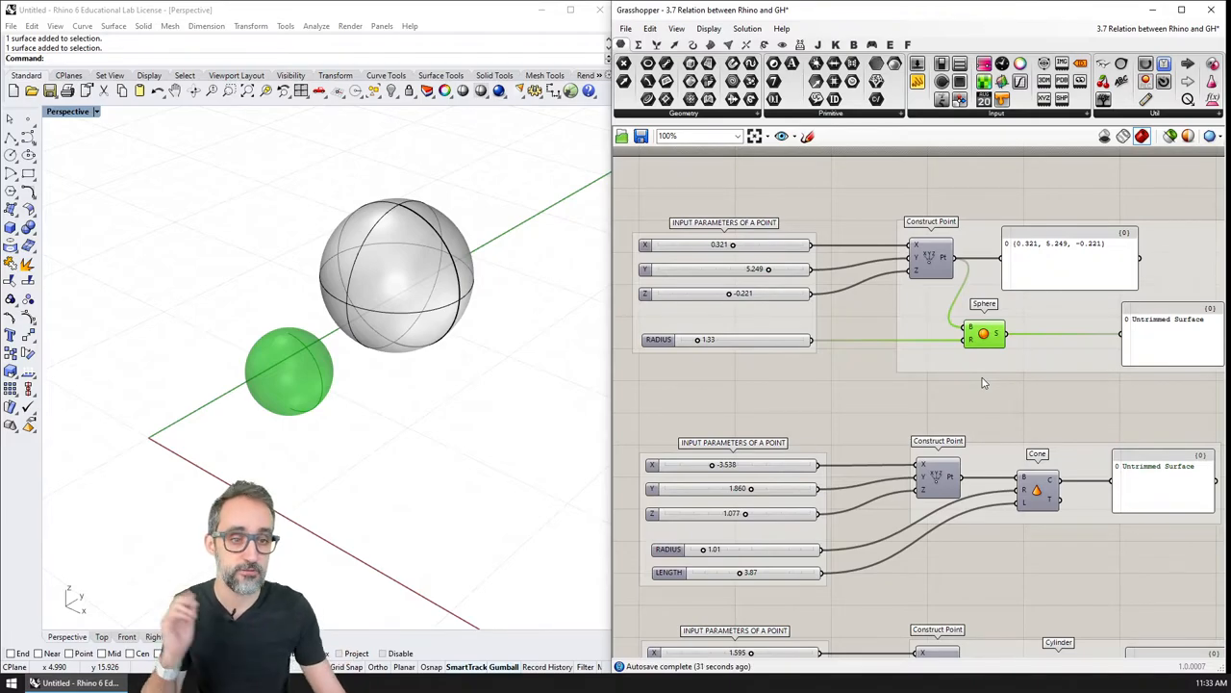
# Step: Bake the radius-1.33 sphere, reposition it with sliders, and bake a third sphere
pyautogui.rightClick(985, 334)
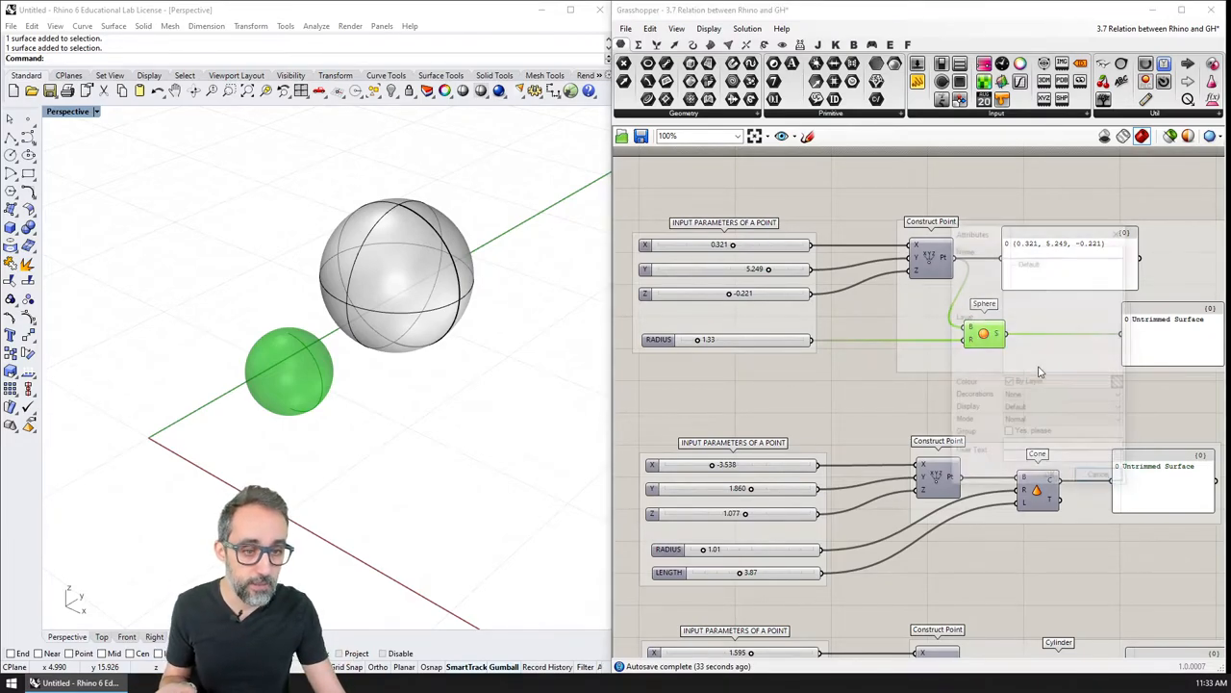
pyautogui.click(983, 334)
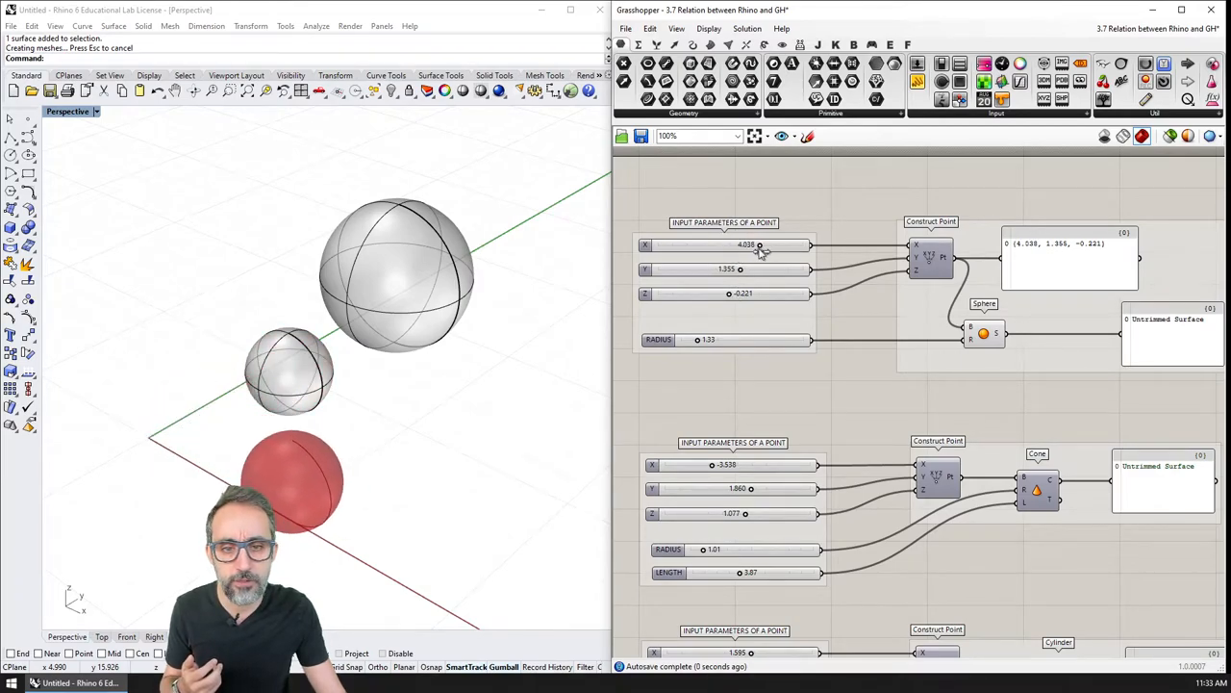
pyautogui.moveTo(761, 245); pyautogui.dragTo(726, 244)
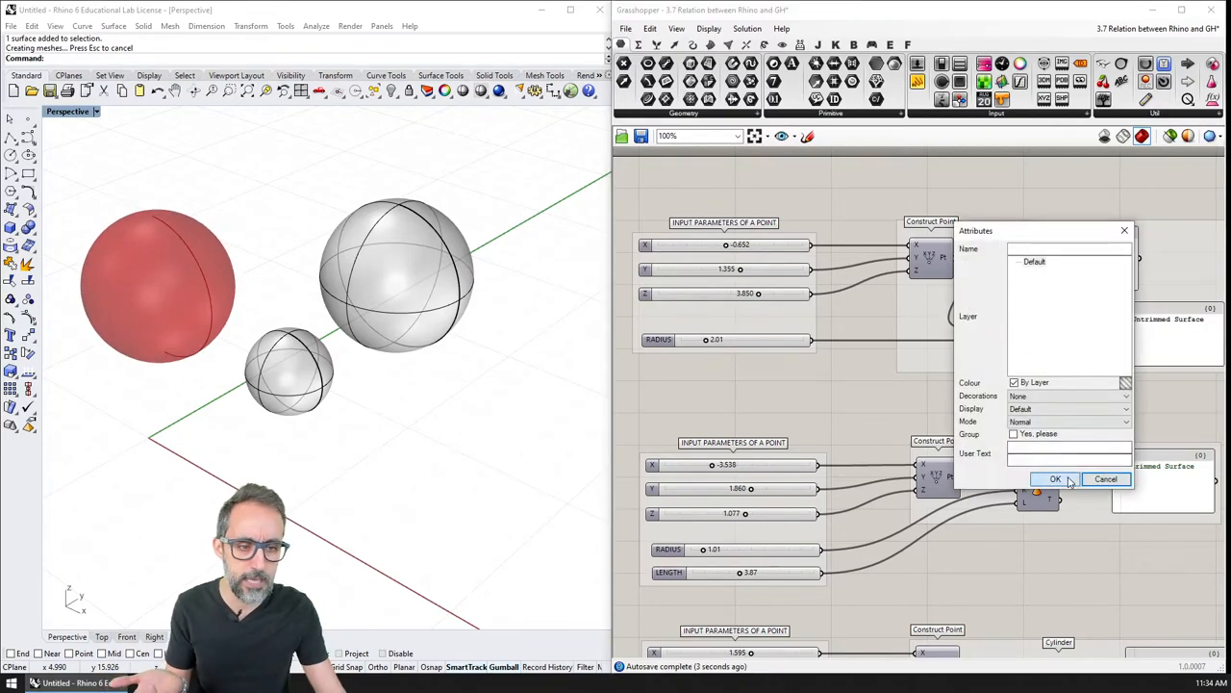
pyautogui.click(1055, 480)
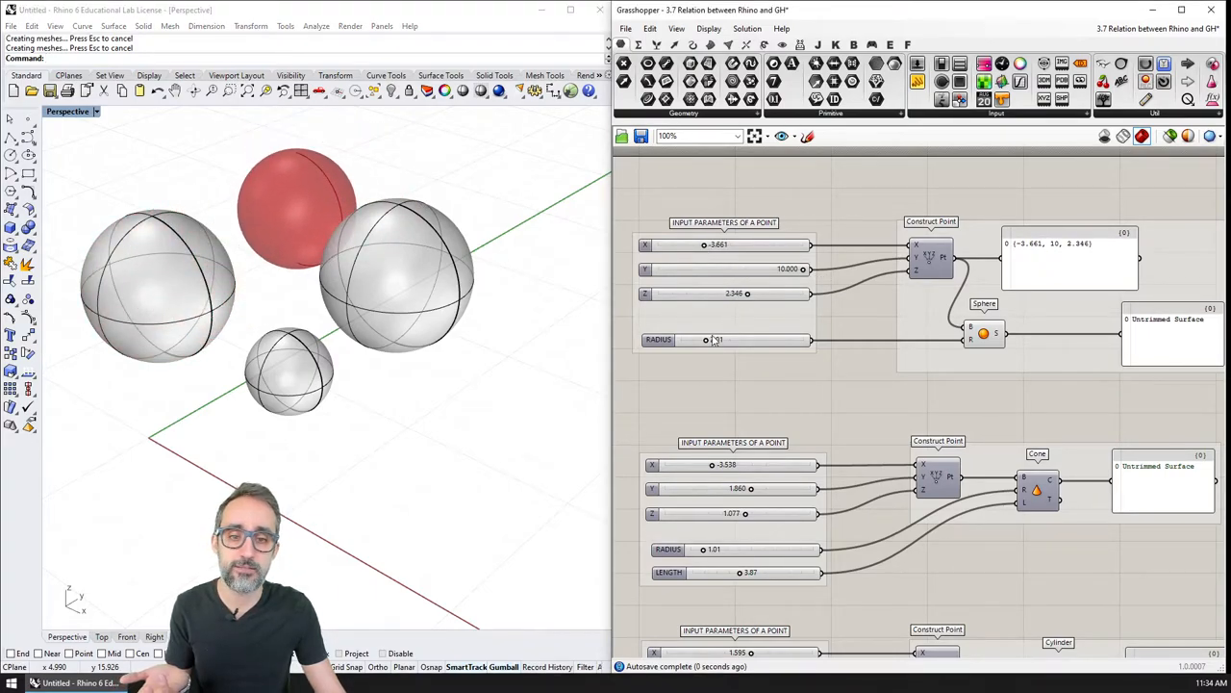
# Step: Set the sliders to radius 0.96, X -4.369 and Y 8.938
pyautogui.moveTo(717, 340); pyautogui.dragTo(696, 340)
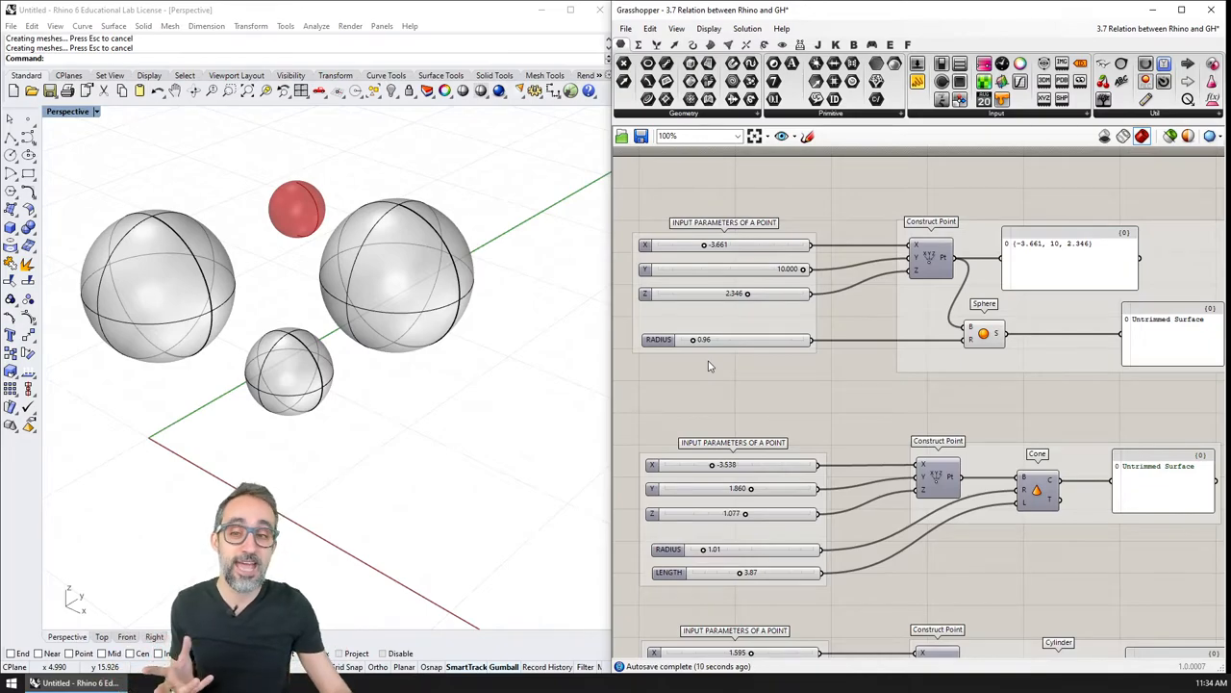
pyautogui.moveTo(731, 245); pyautogui.dragTo(719, 244)
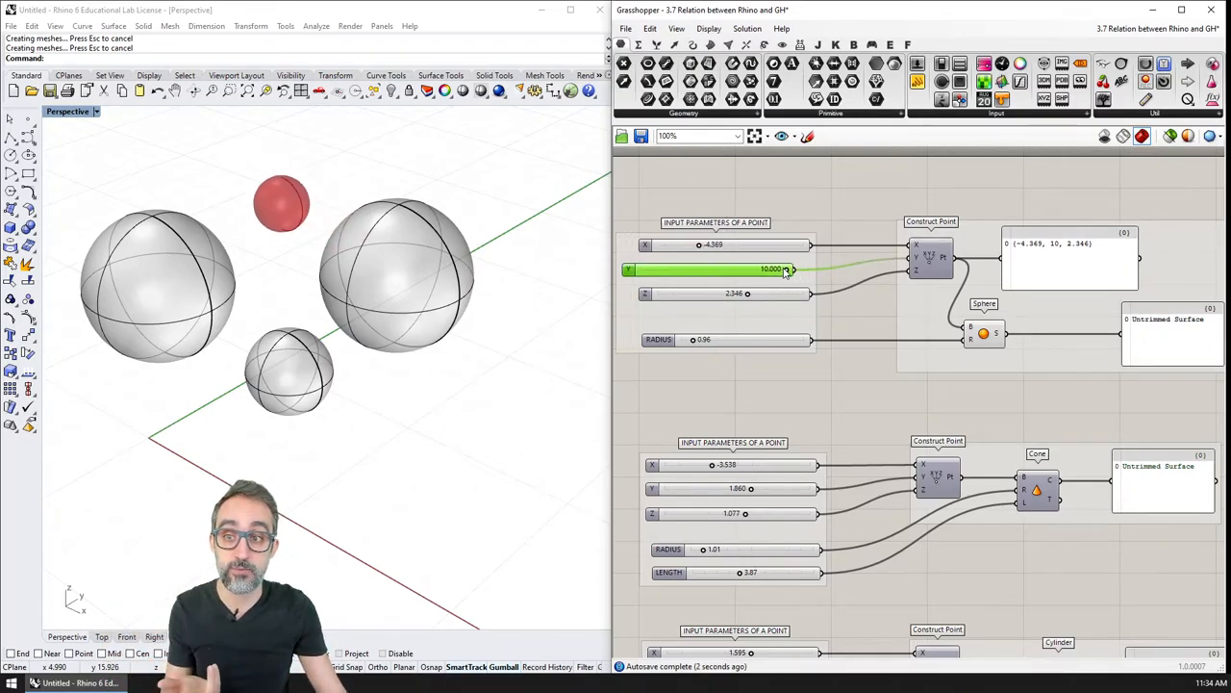
pyautogui.moveTo(784, 270); pyautogui.dragTo(760, 269)
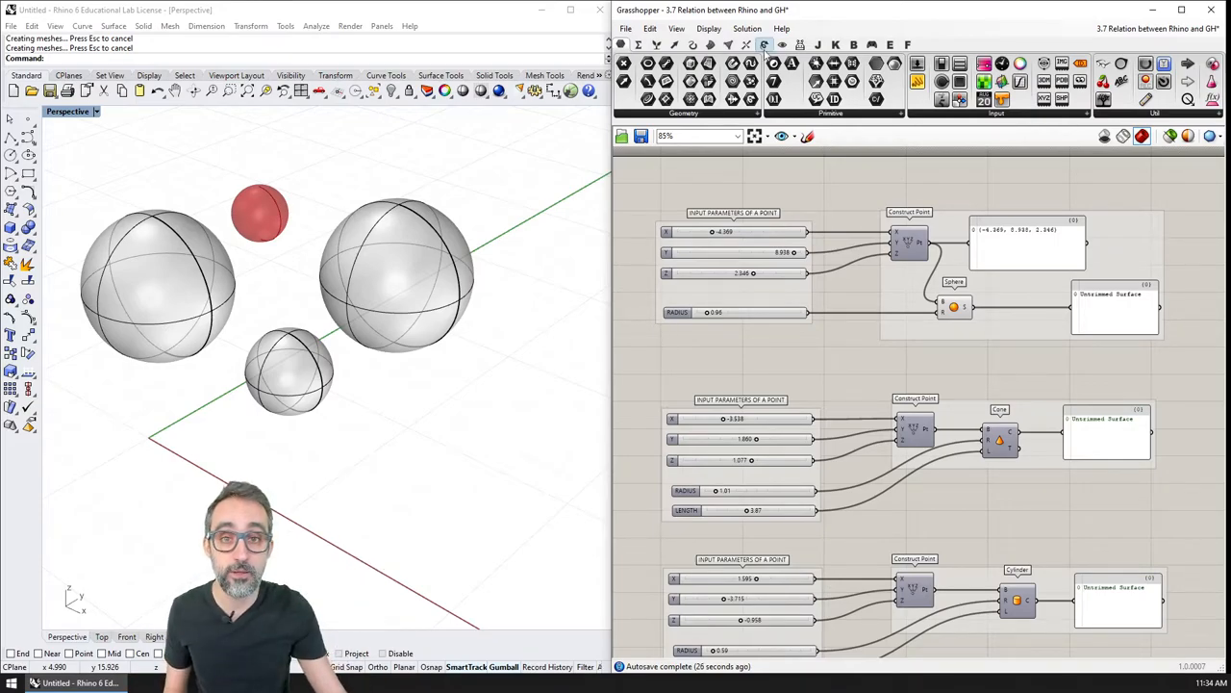
# Step: Save the definition via Save Document As to the Desktop as '3.7 Relation between Rhino and GH.gh'
pyautogui.click(626, 28)
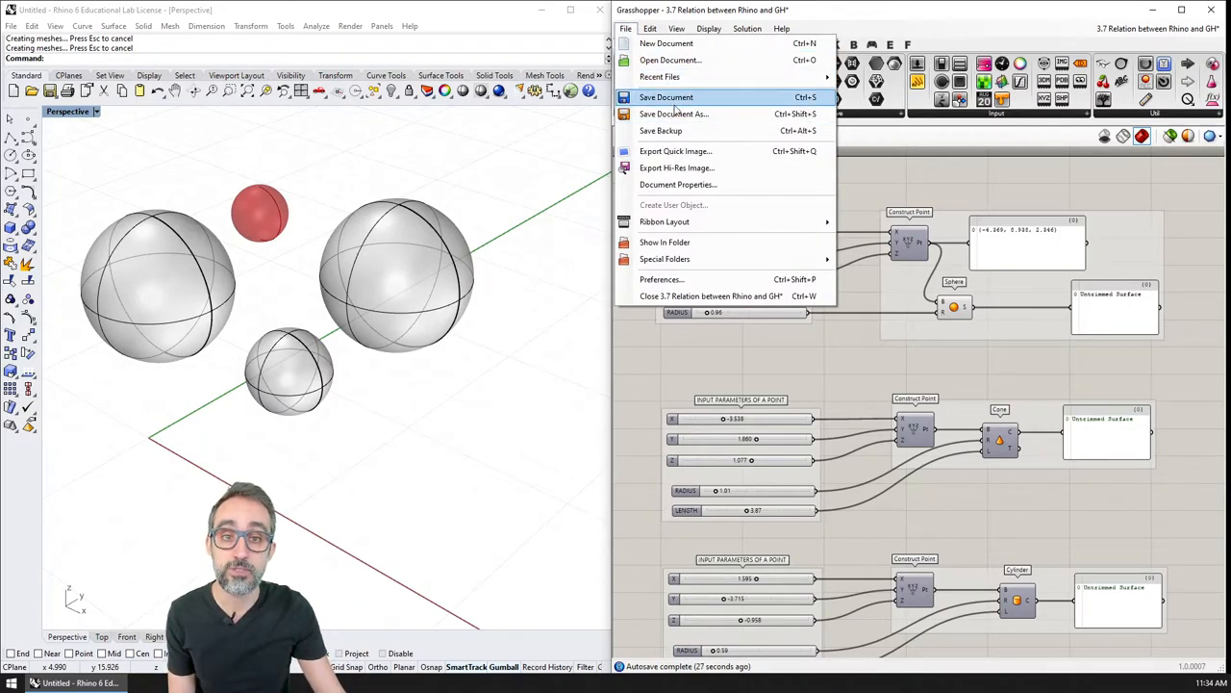
pyautogui.click(666, 96)
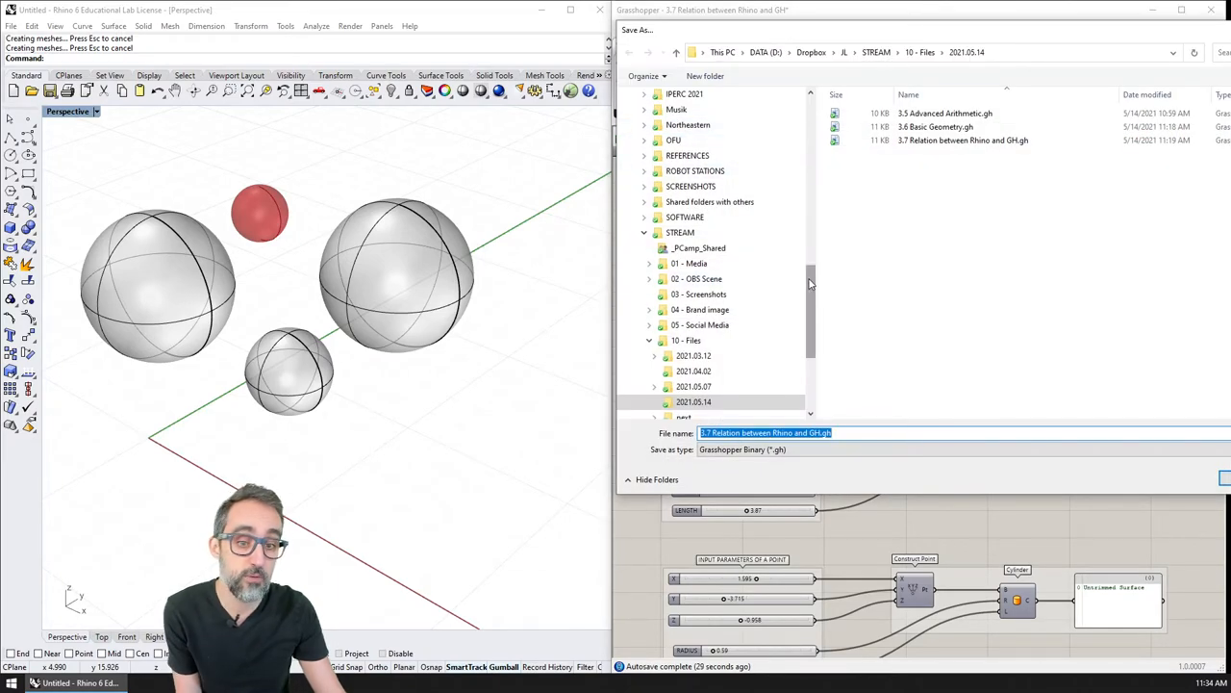
pyautogui.click(664, 309)
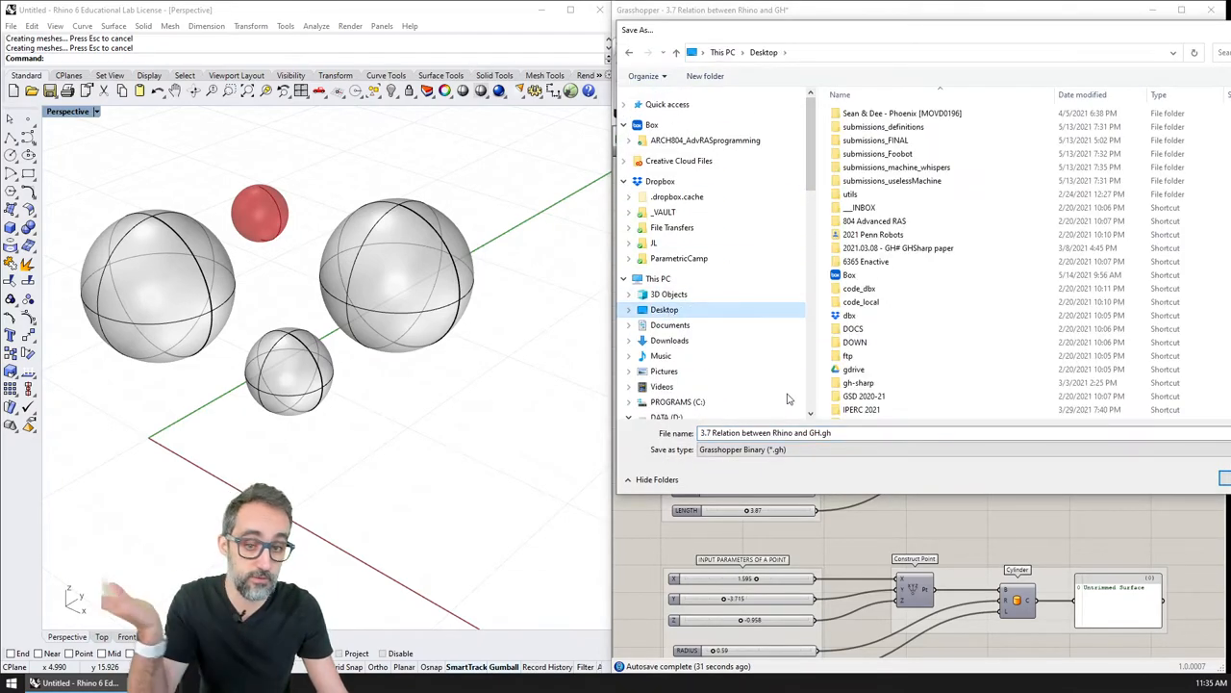
pyautogui.click(765, 432)
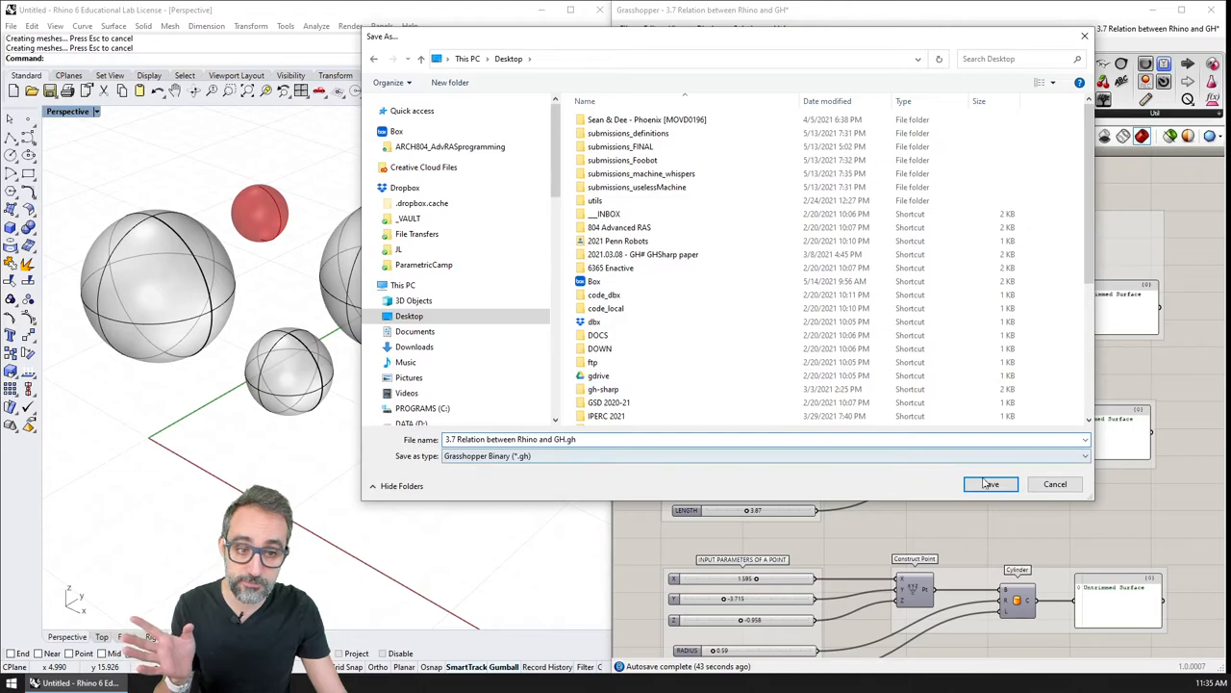
pyautogui.click(991, 484)
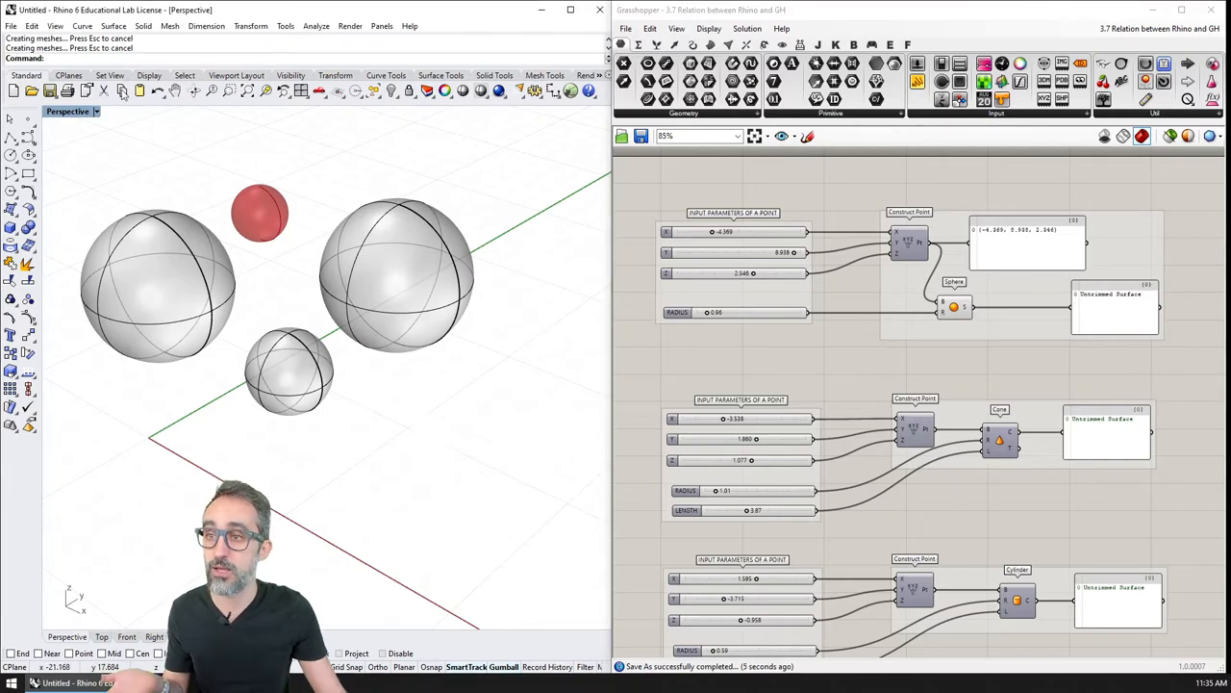
# Step: Save the Rhino model with the baked spheres to the Desktop as '3 spheres.3dm'
pyautogui.click(10, 26)
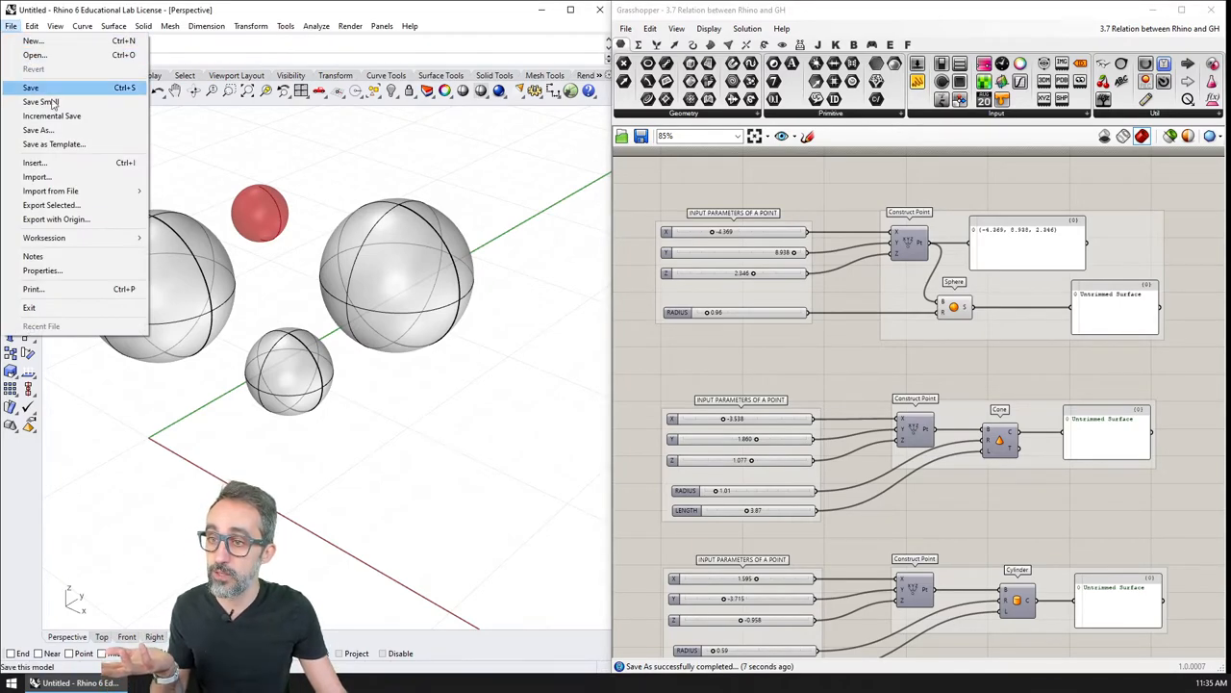
pyautogui.click(37, 130)
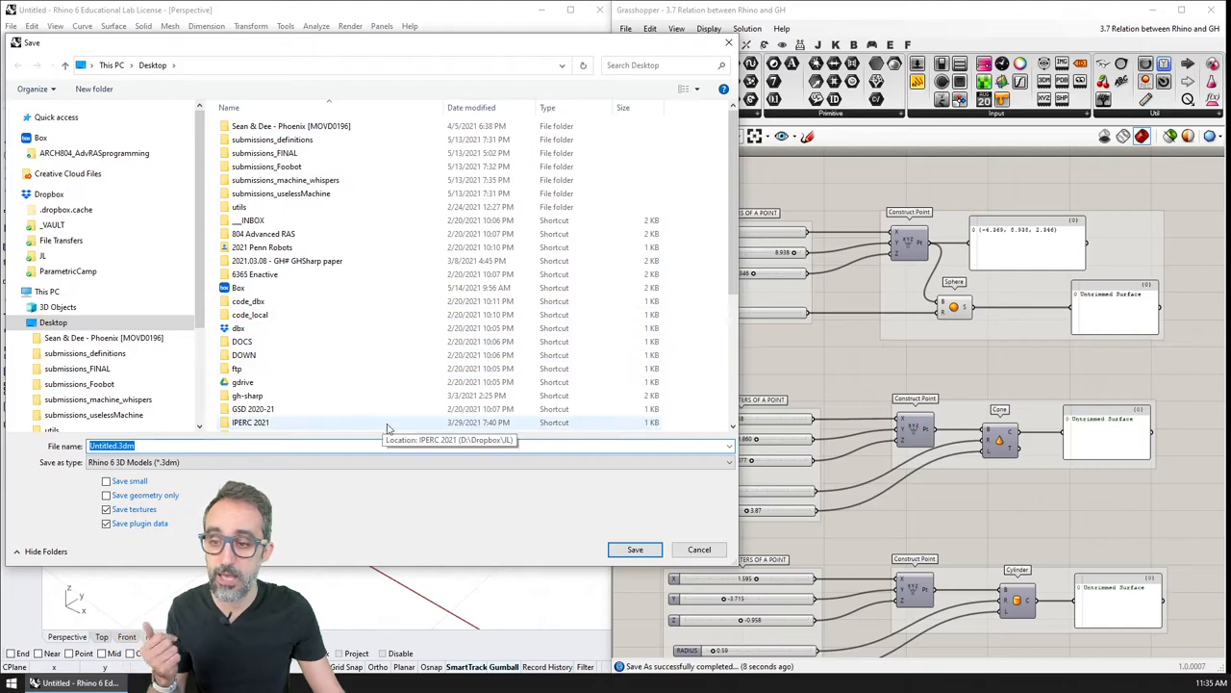
pyautogui.write('3')
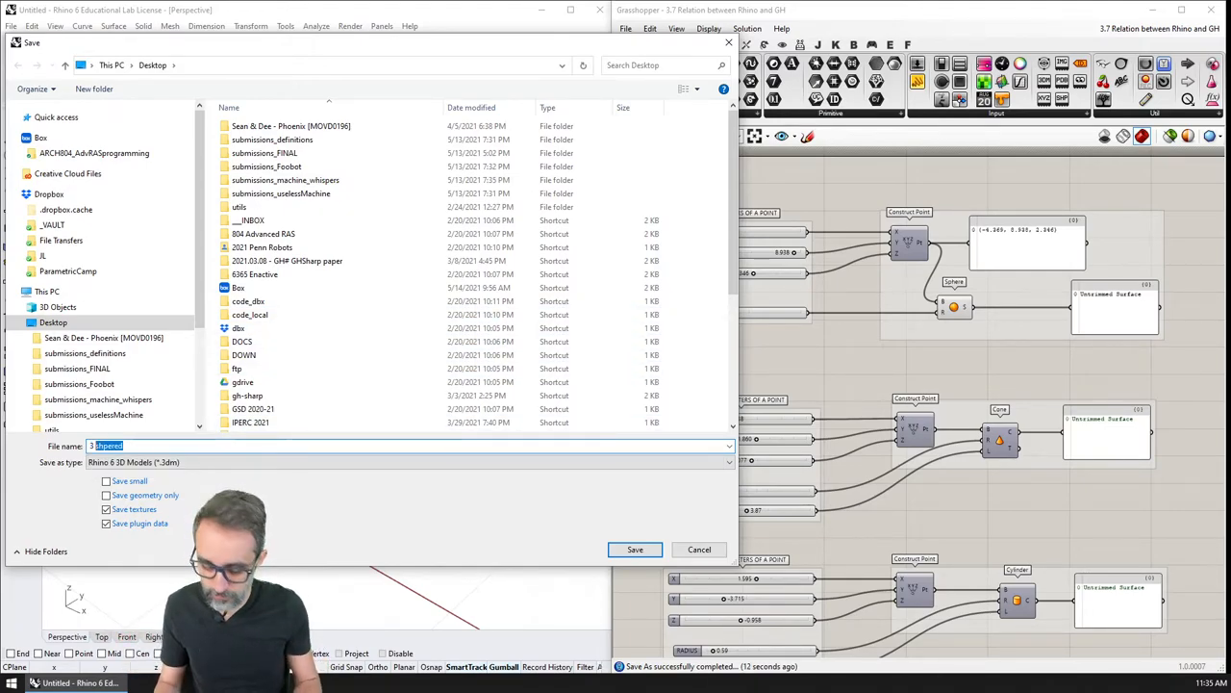
pyautogui.click(635, 548)
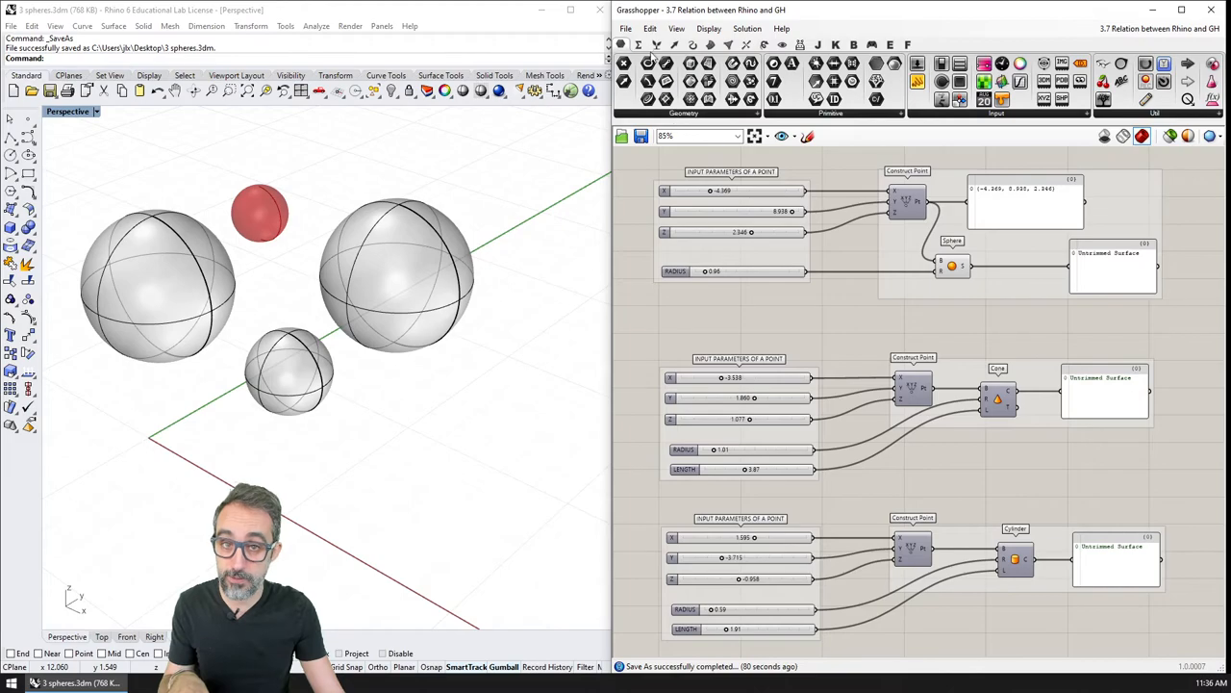
# Step: Export a hi-res image of the Grasshopper definition as Desktop\definition_screenshot.png
pyautogui.click(628, 28)
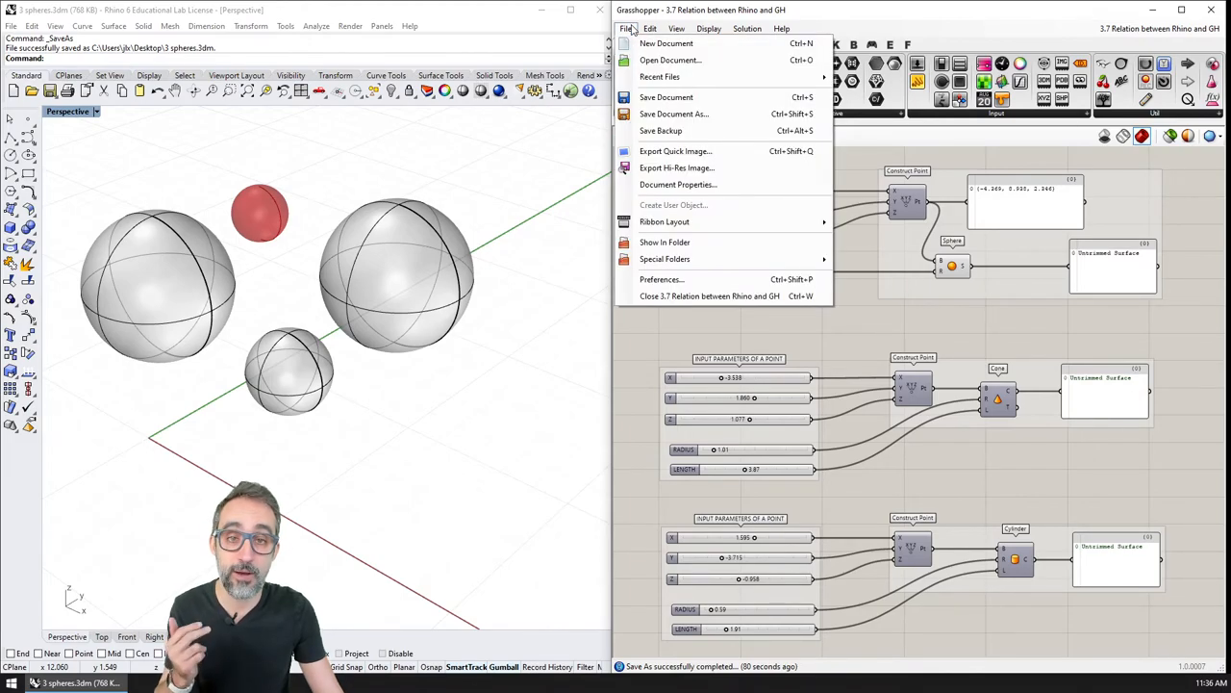
pyautogui.moveTo(666, 44)
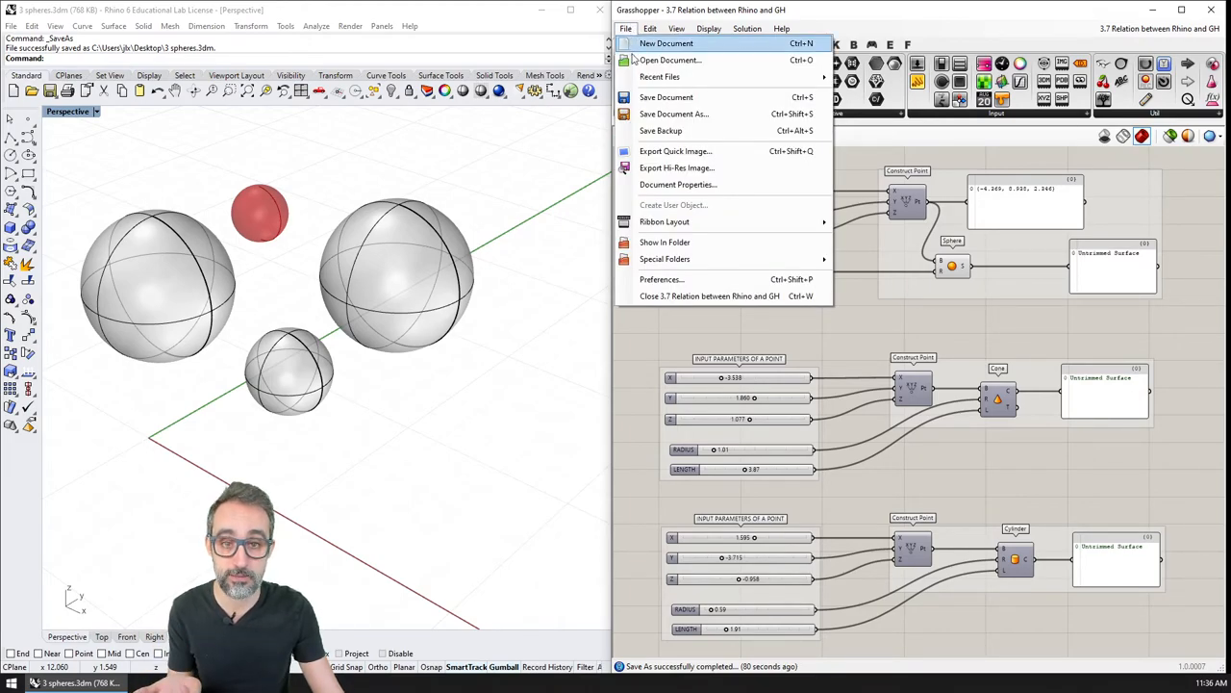
pyautogui.moveTo(676, 167)
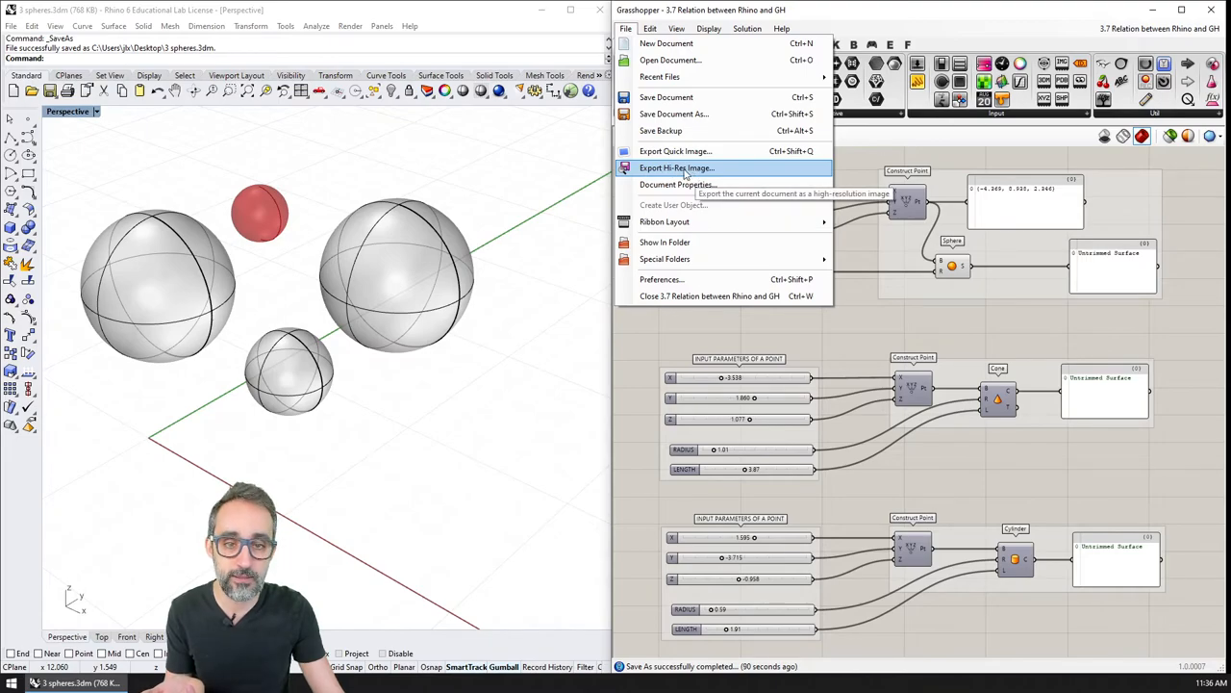
pyautogui.click(676, 168)
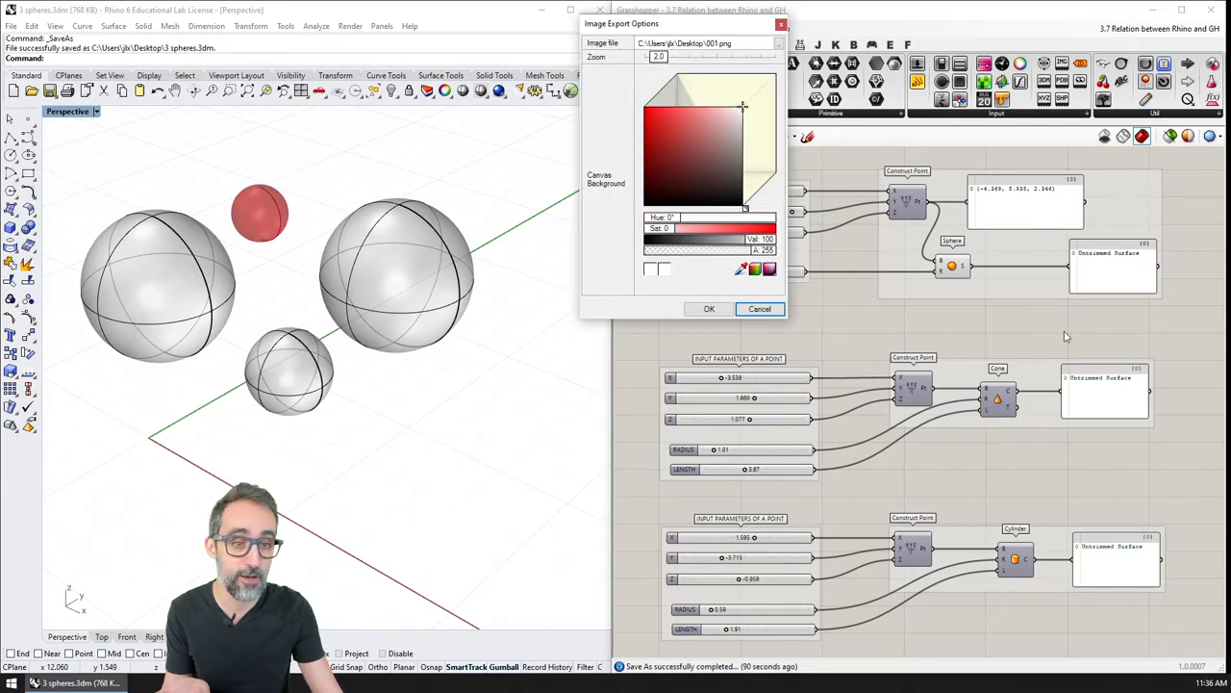
pyautogui.moveTo(933, 459)
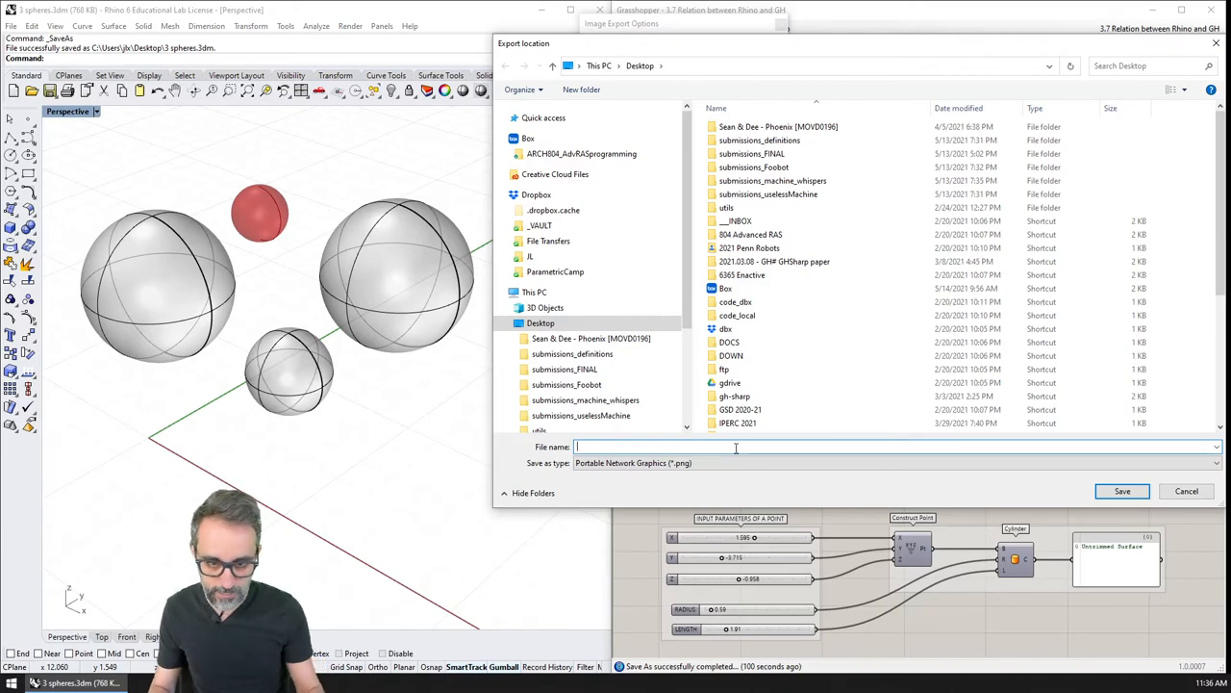
pyautogui.write('definition_screenshot')
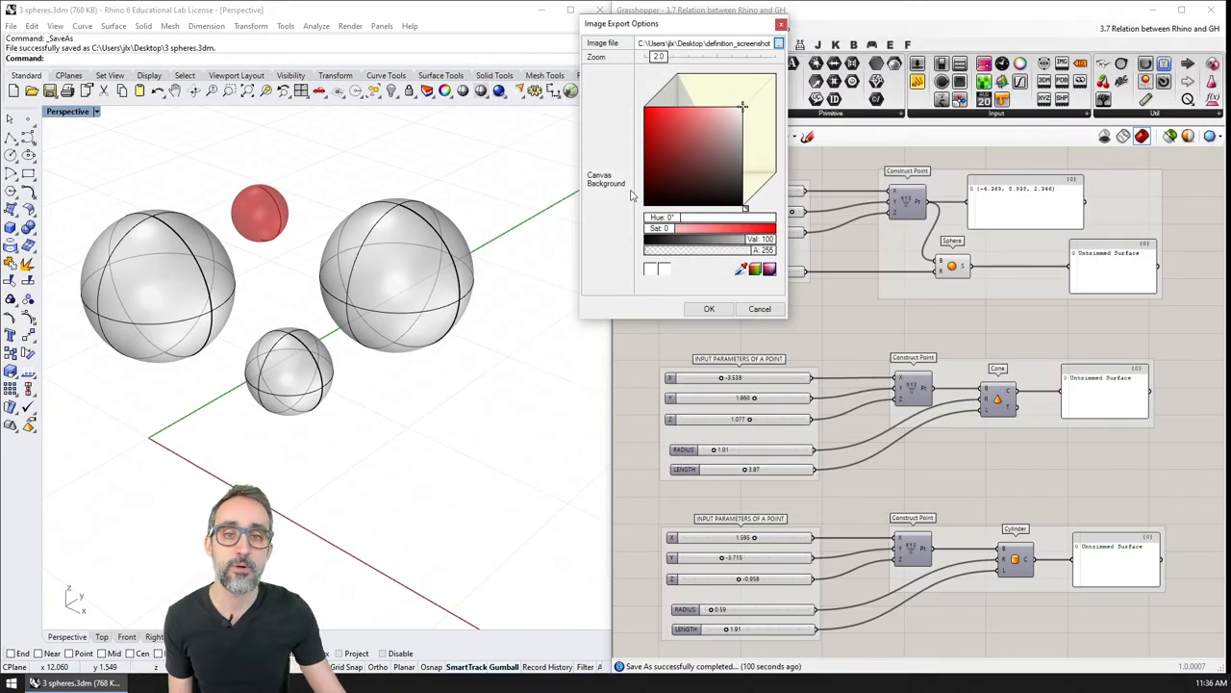
pyautogui.moveTo(750, 132)
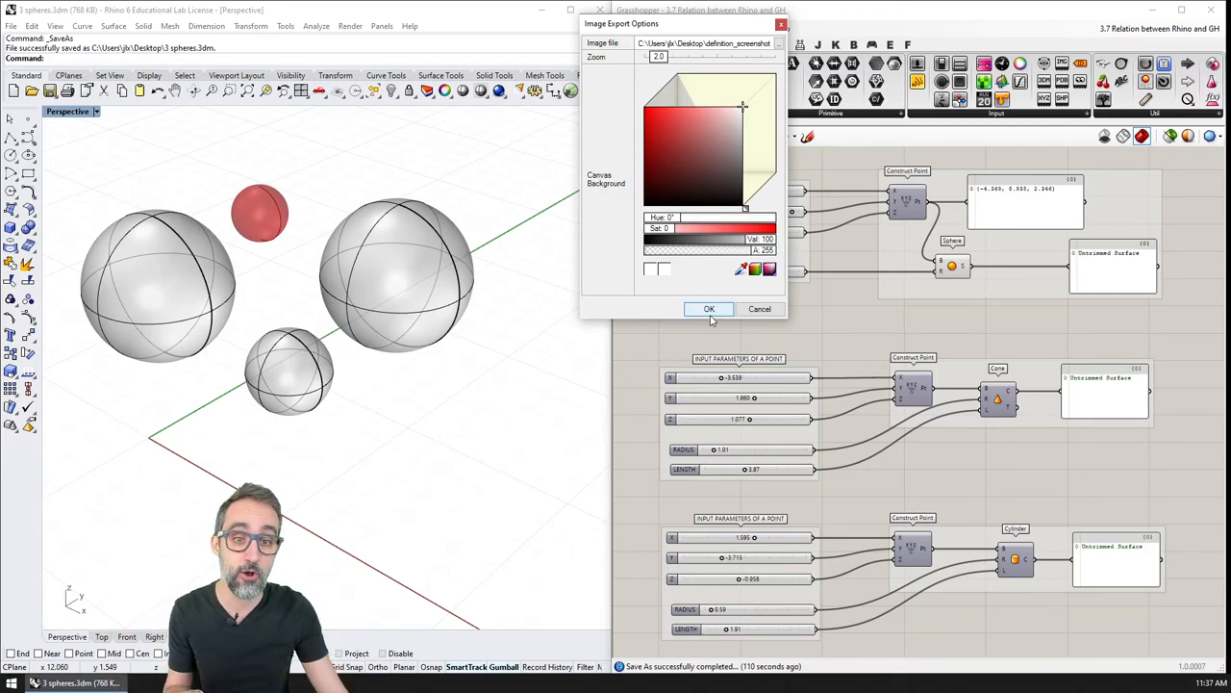
pyautogui.click(709, 309)
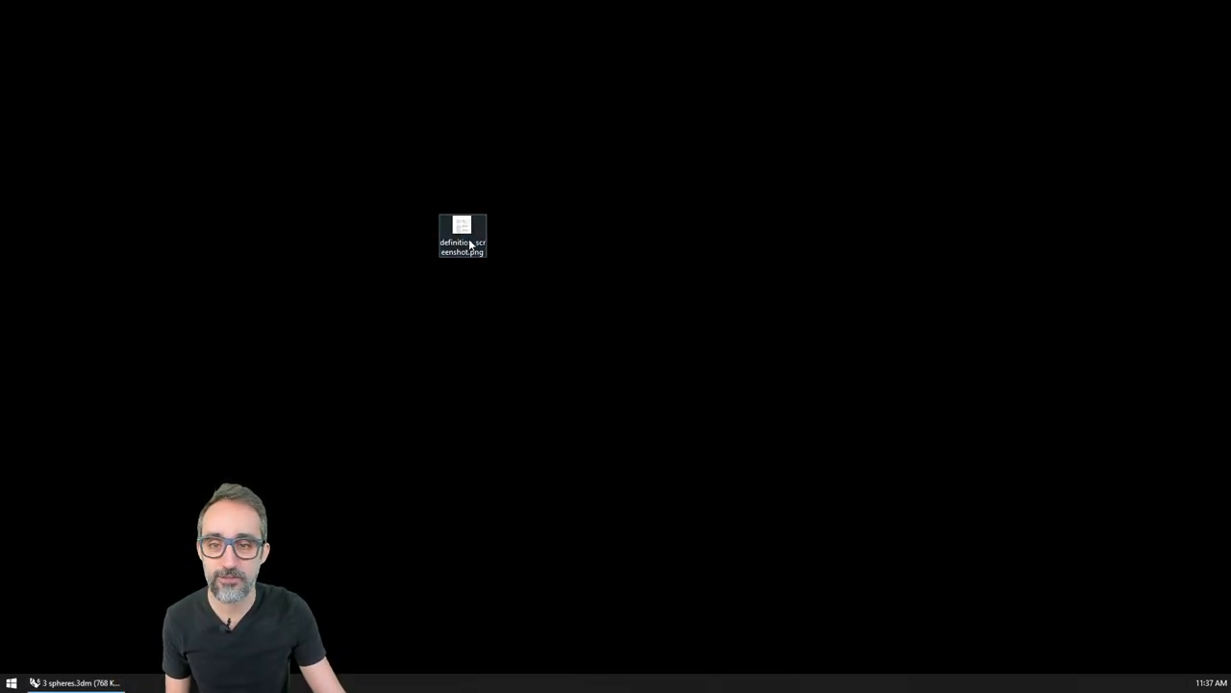
# Step: Open definition_screenshot.png in ACDSee Quick View and scroll through the image
pyautogui.doubleClick(462, 235)
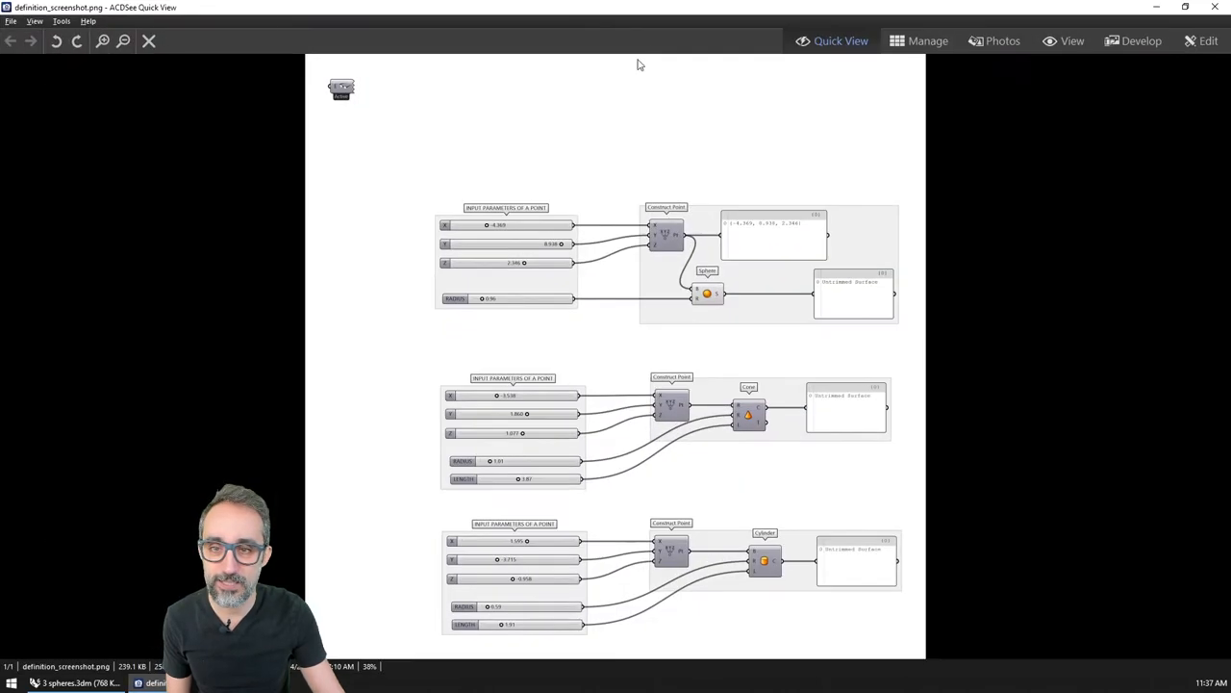
pyautogui.moveTo(391, 255)
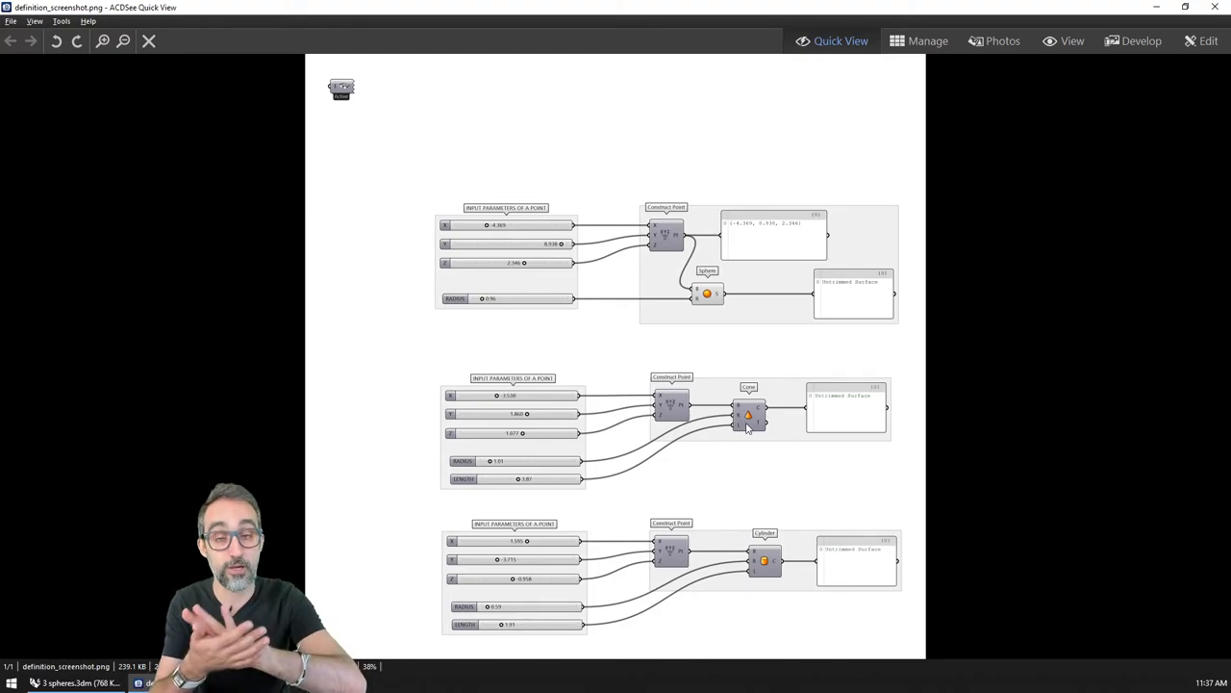
pyautogui.moveTo(728, 163)
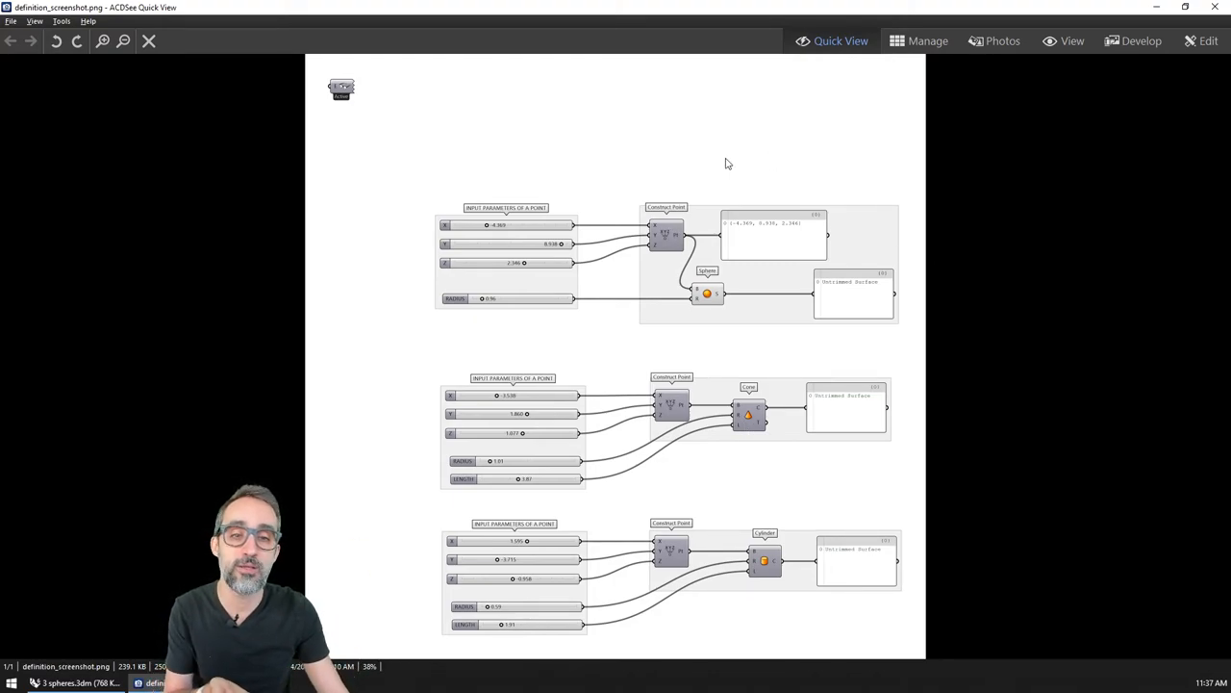
pyautogui.moveTo(353, 75)
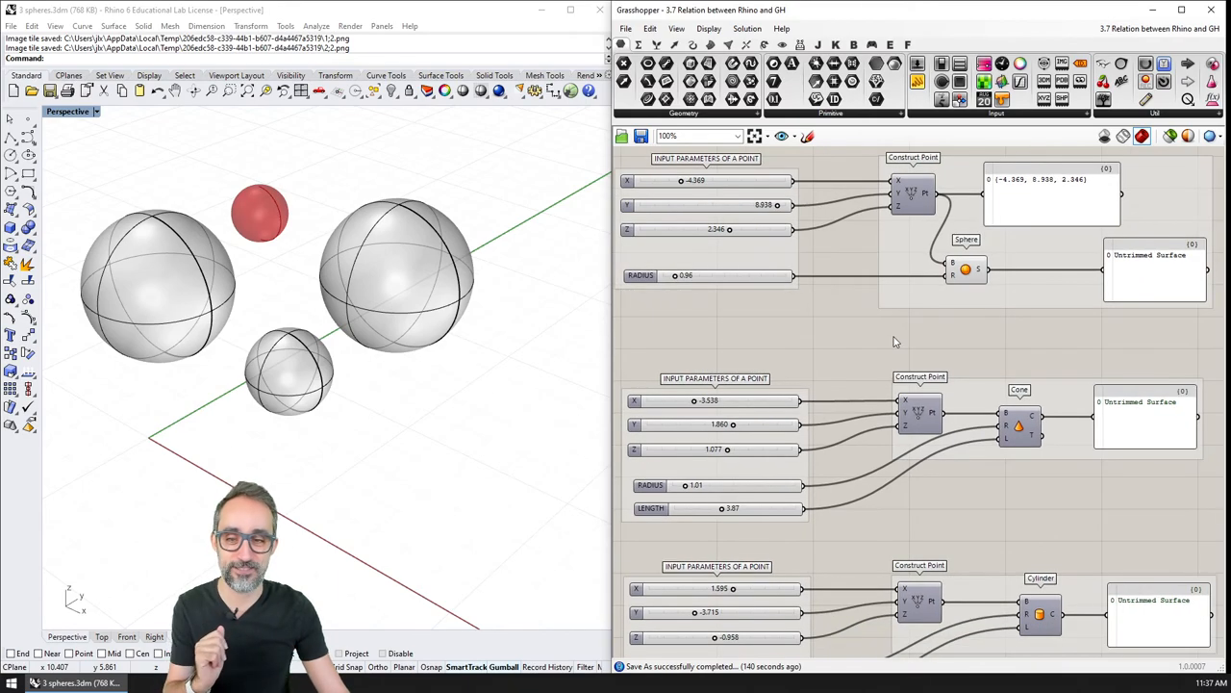
pyautogui.scroll(-3)
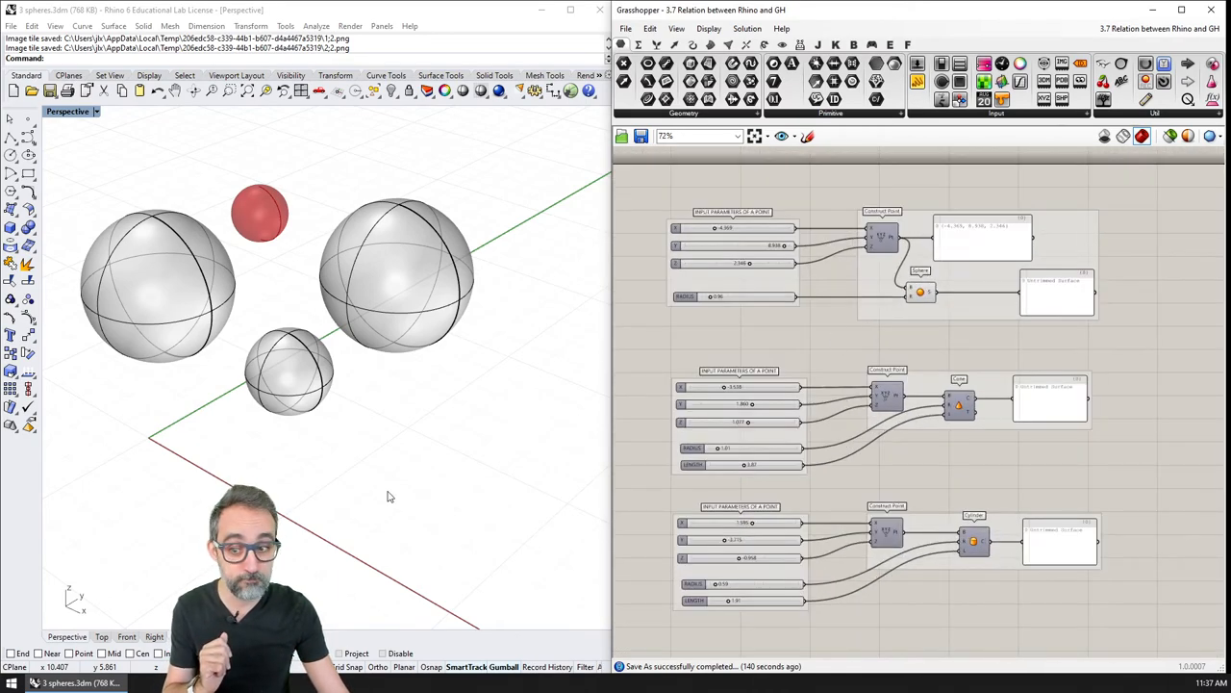